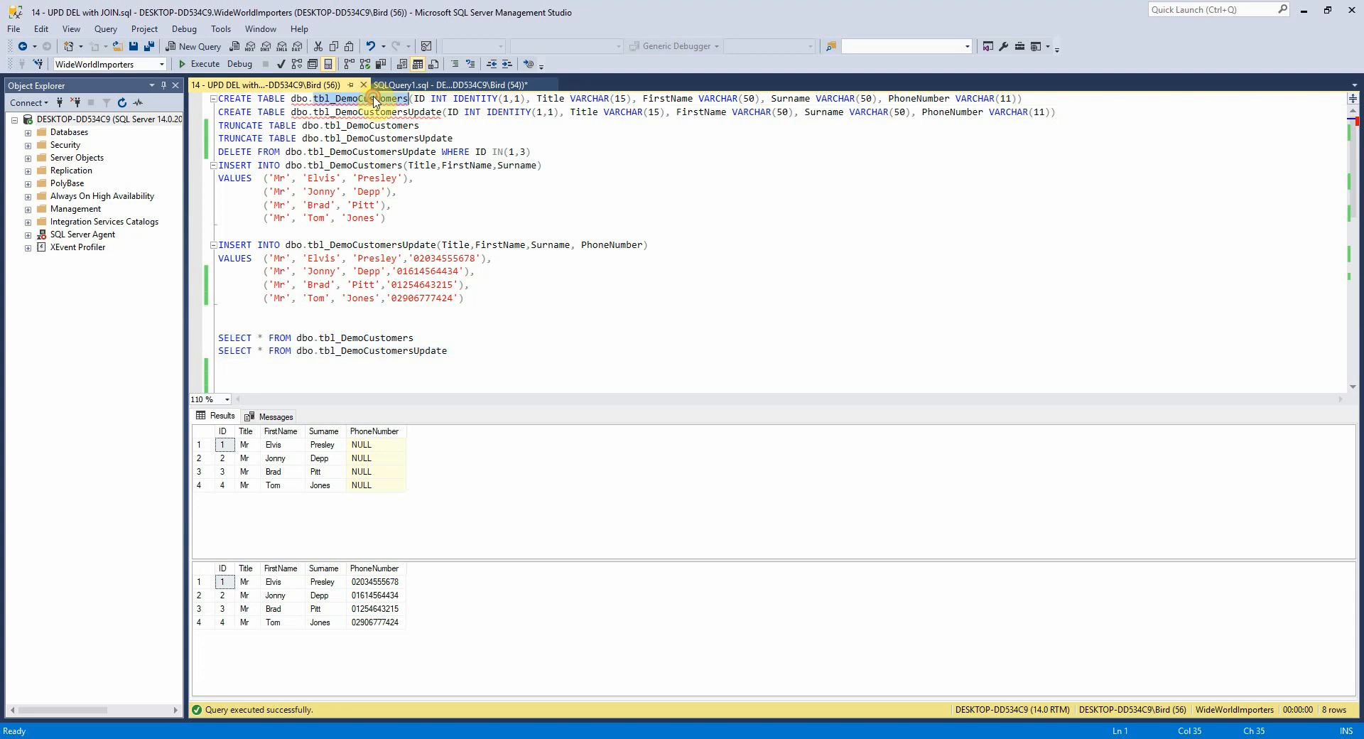
{"action": "mouse_move", "coordinate": [442, 98]}
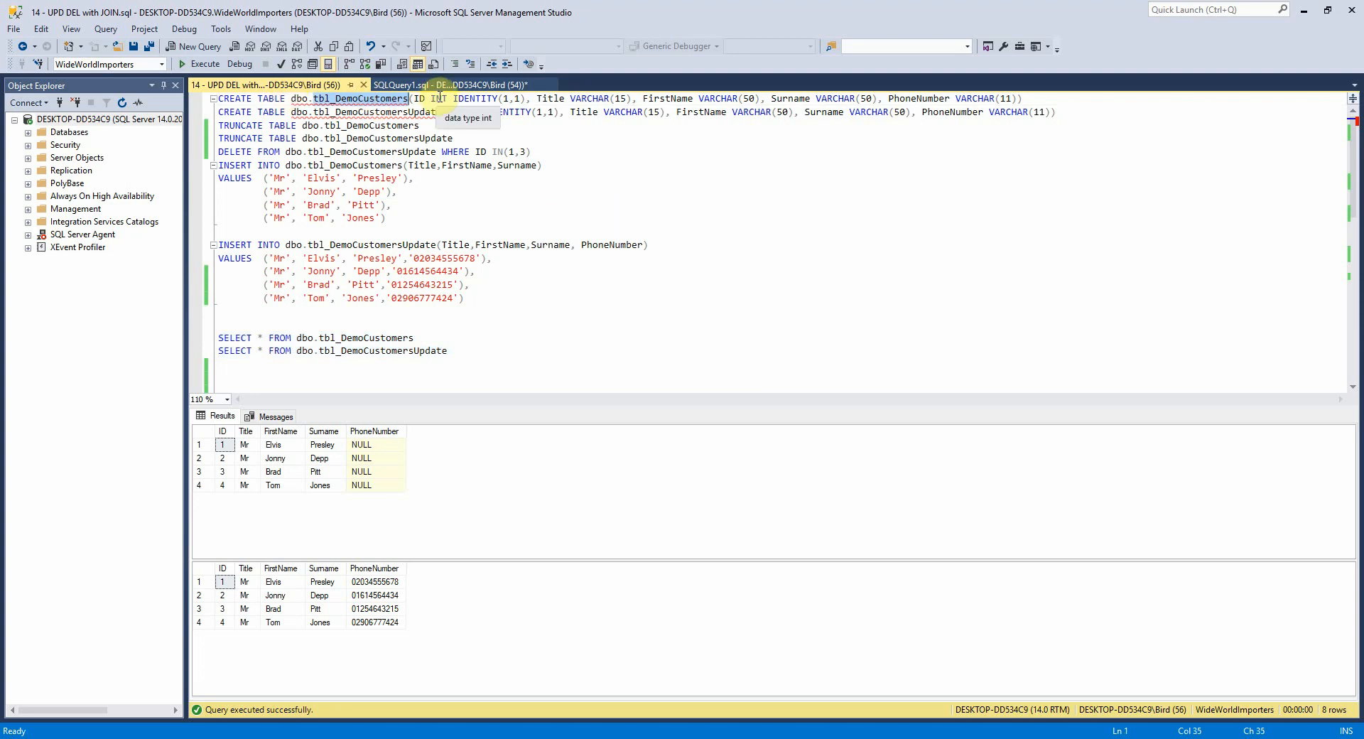
{"action": "mouse_move", "coordinate": [344, 110]}
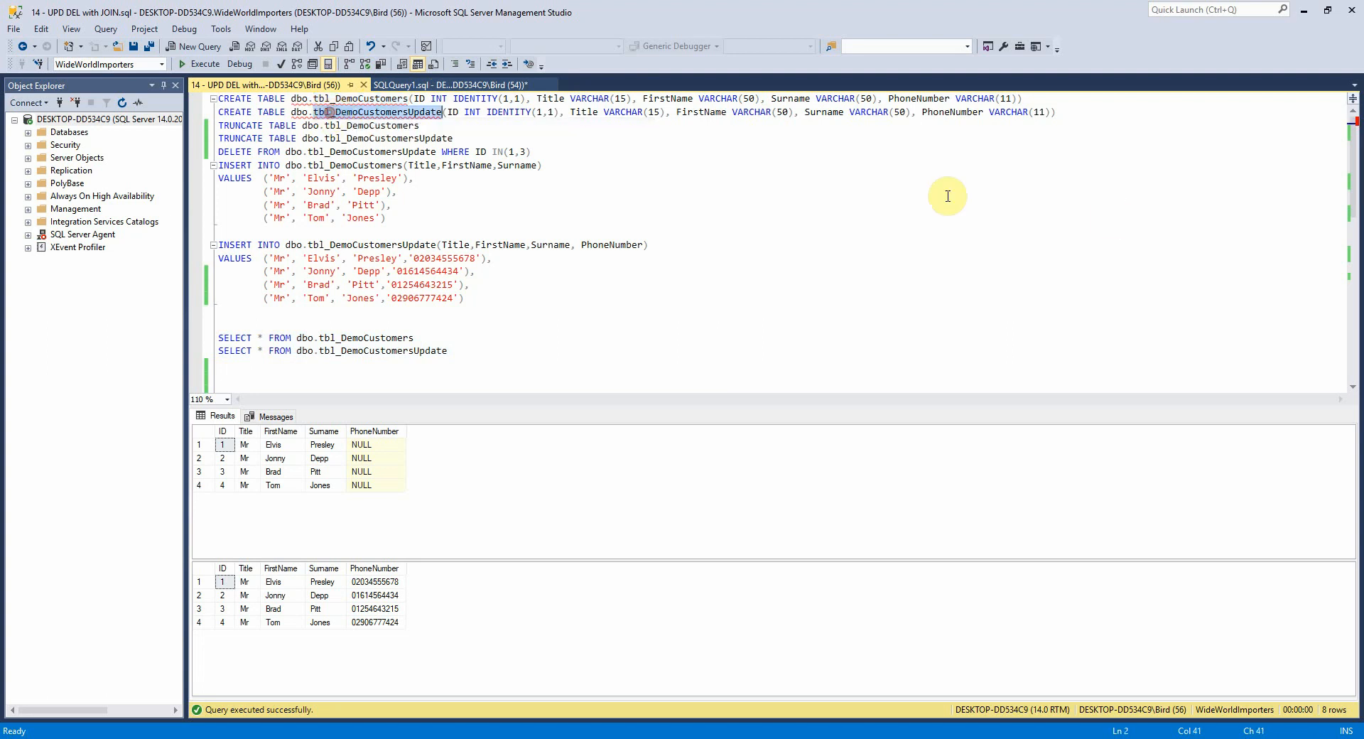
{"action": "mouse_move", "coordinate": [994, 198]}
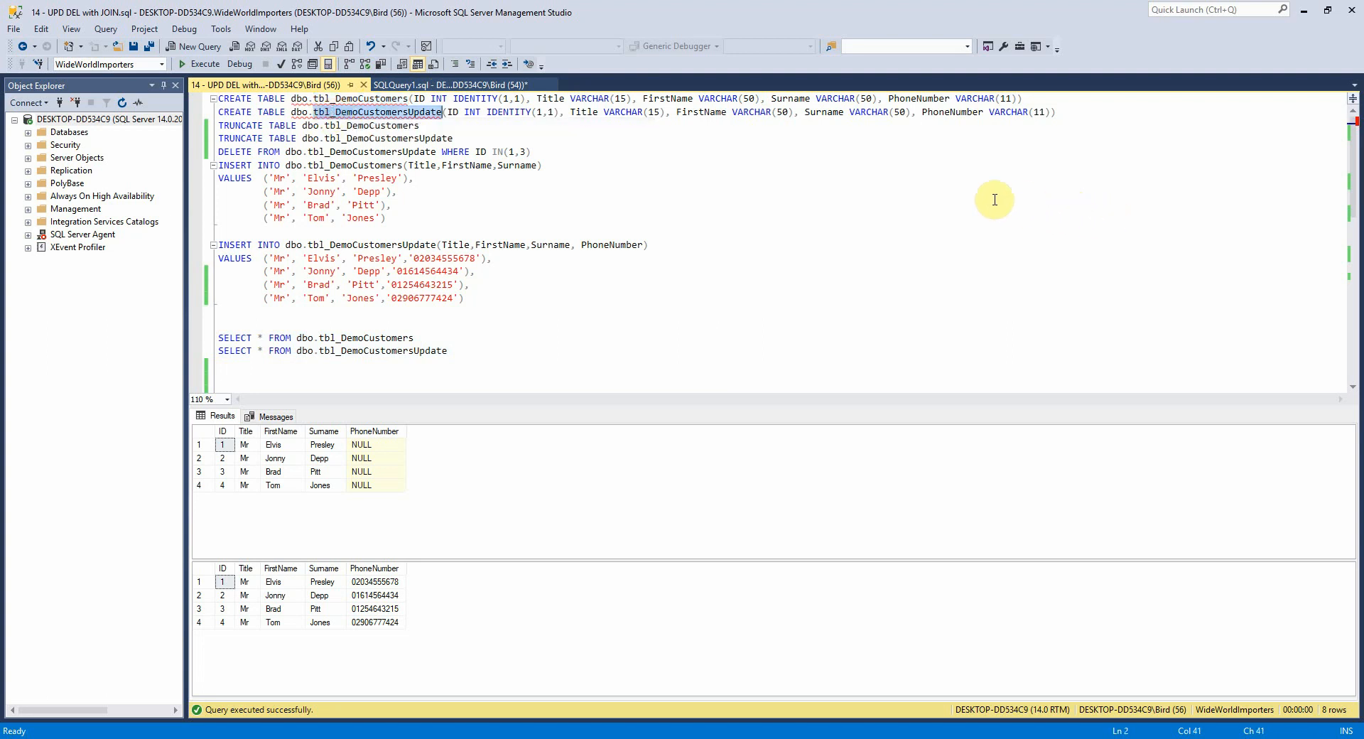
{"action": "mouse_move", "coordinate": [880, 139]}
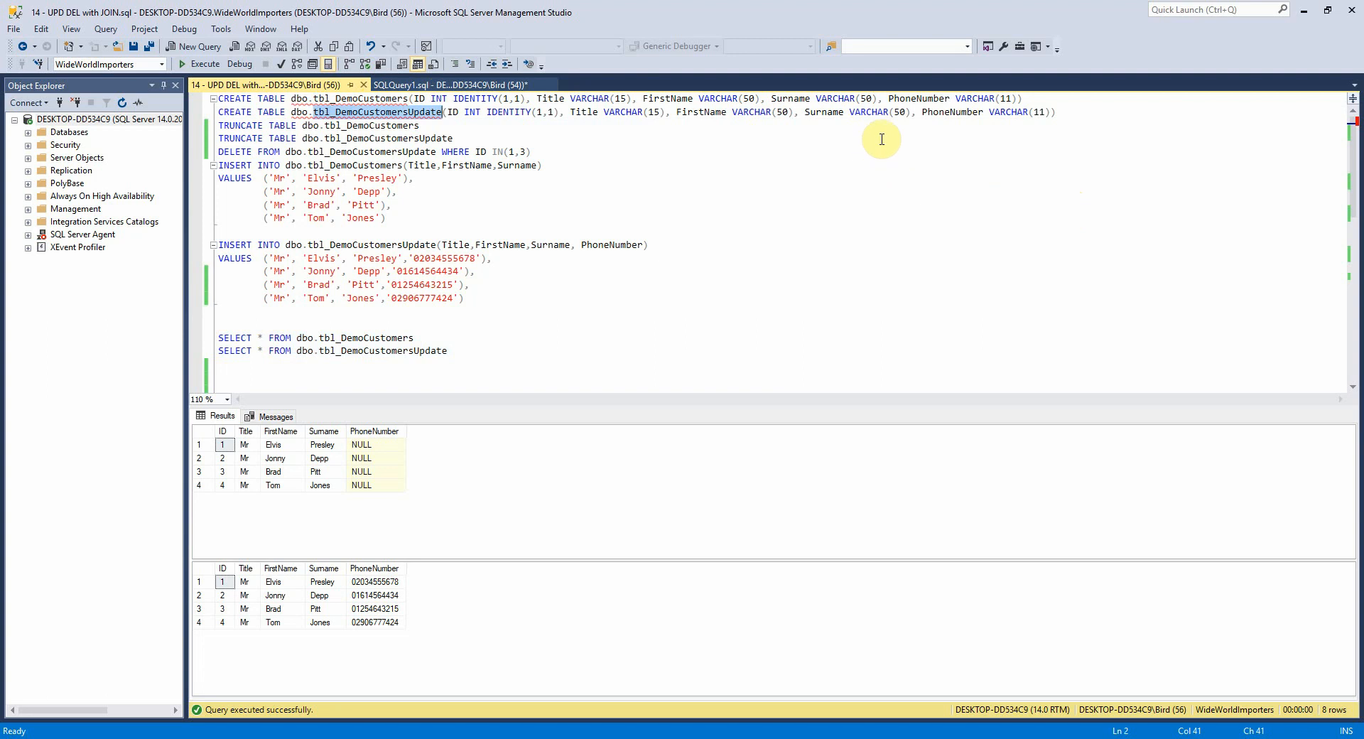
{"action": "mouse_move", "coordinate": [1029, 122]}
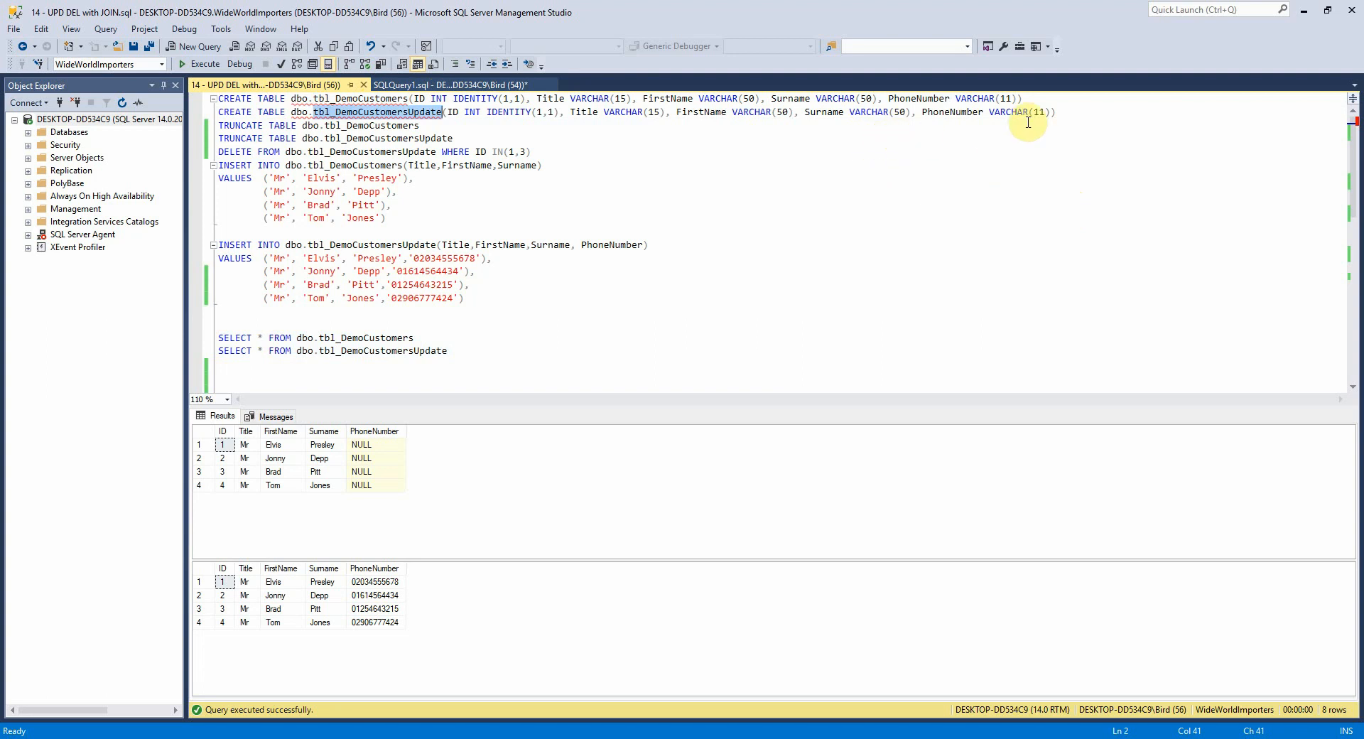
{"action": "mouse_move", "coordinate": [975, 98]}
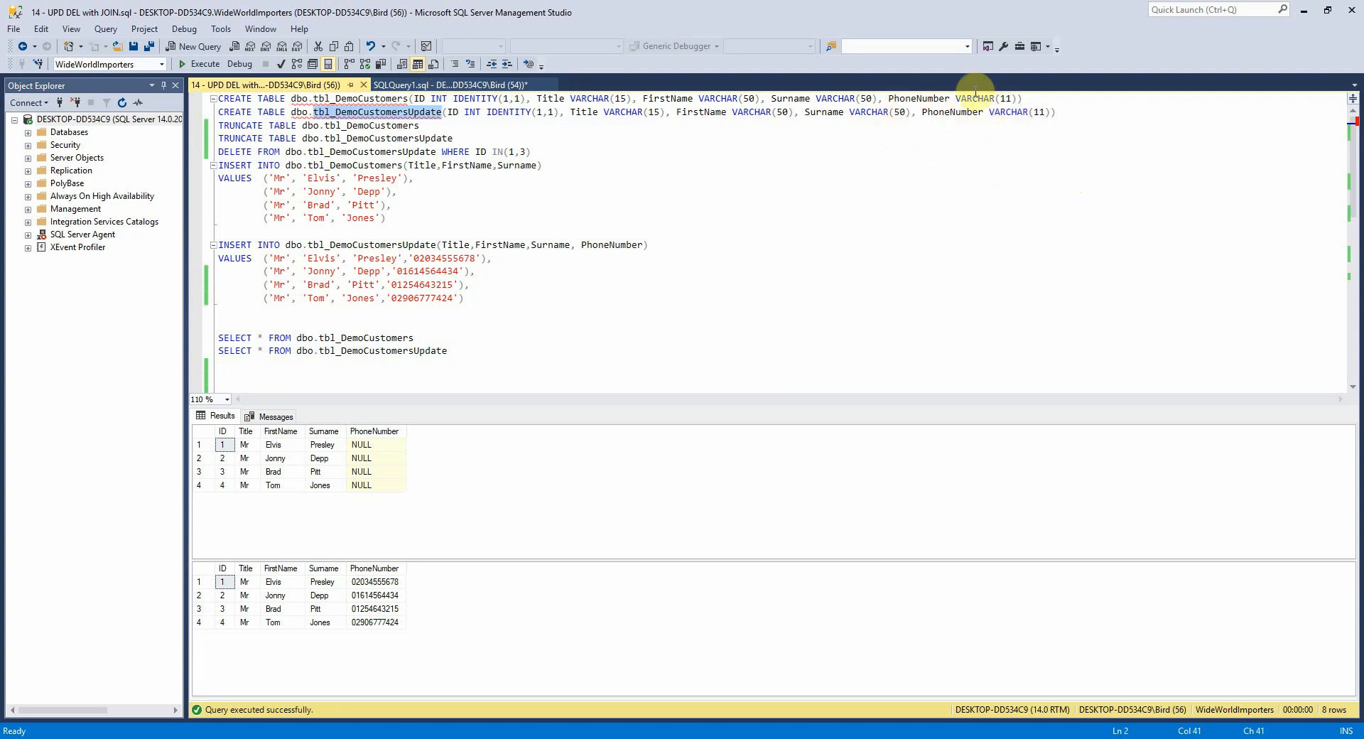
{"action": "mouse_move", "coordinate": [975, 96]}
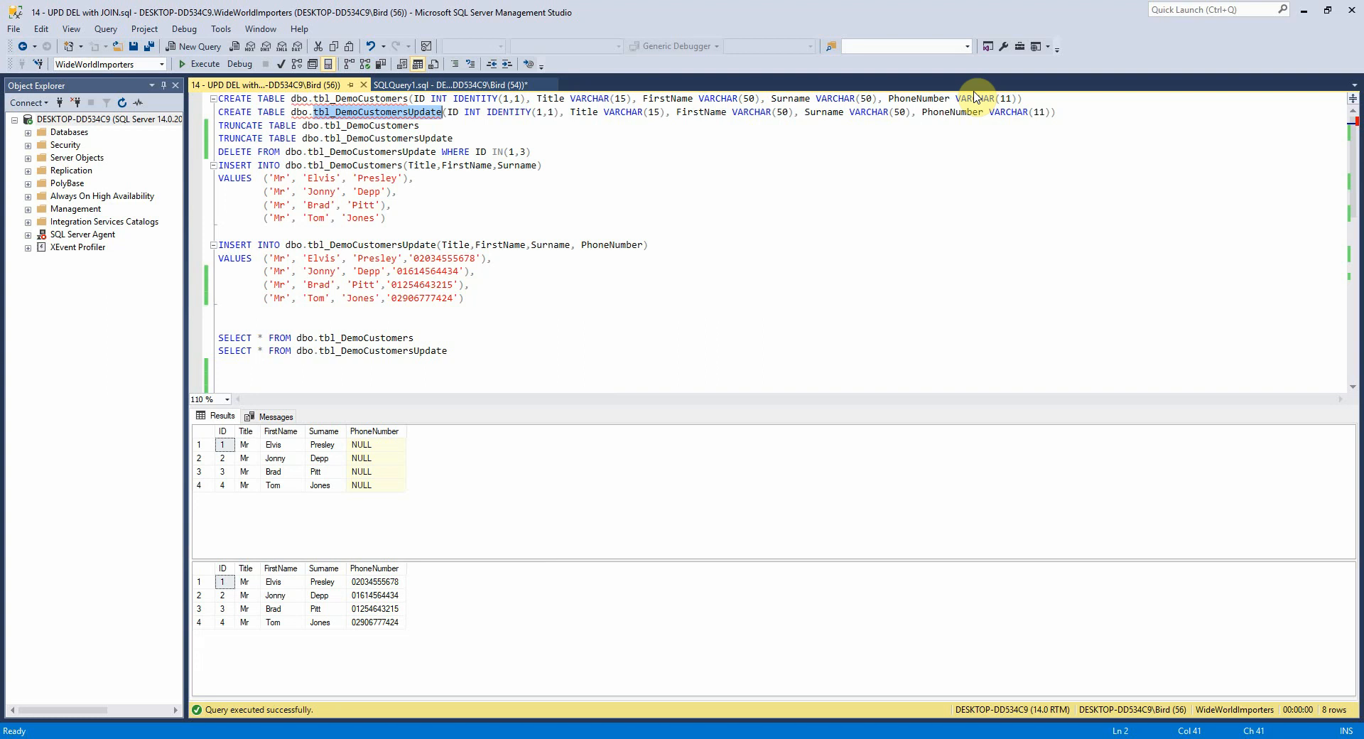
{"action": "mouse_move", "coordinate": [467, 180]}
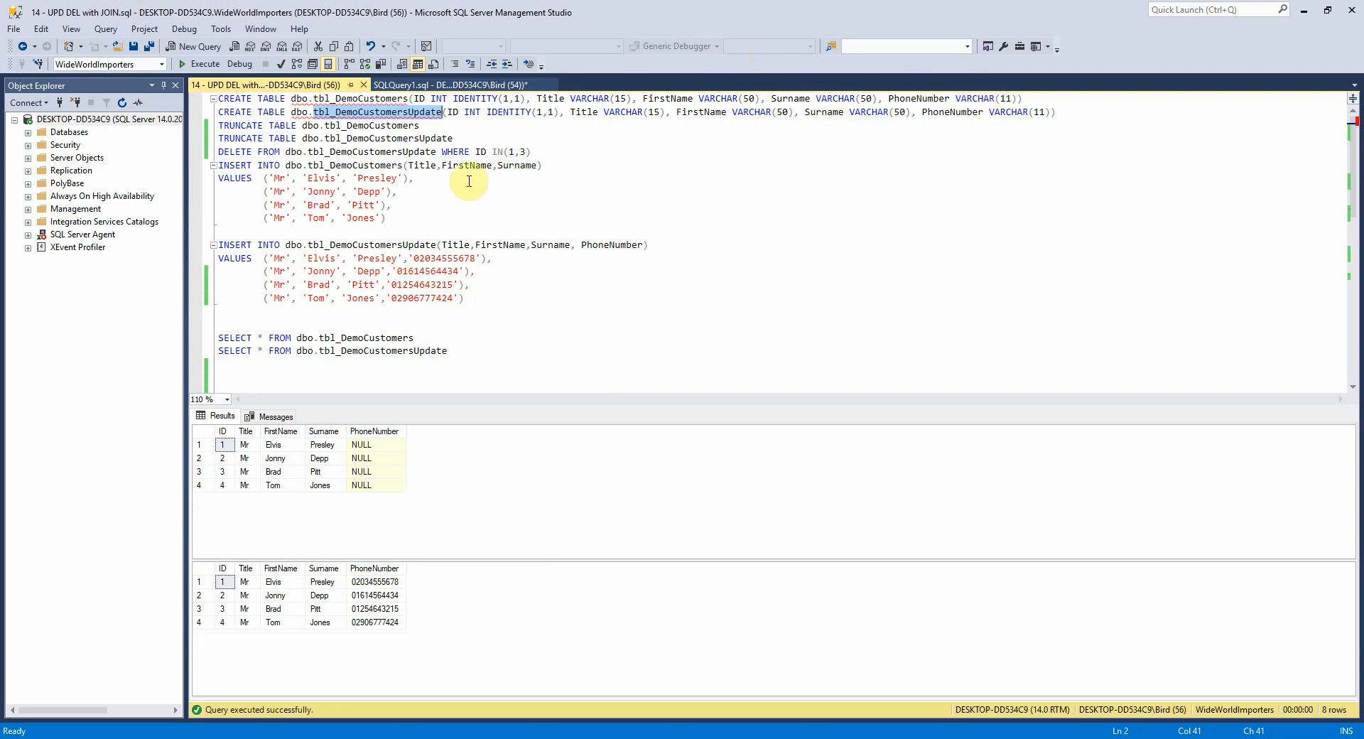
{"action": "mouse_move", "coordinate": [700, 203]}
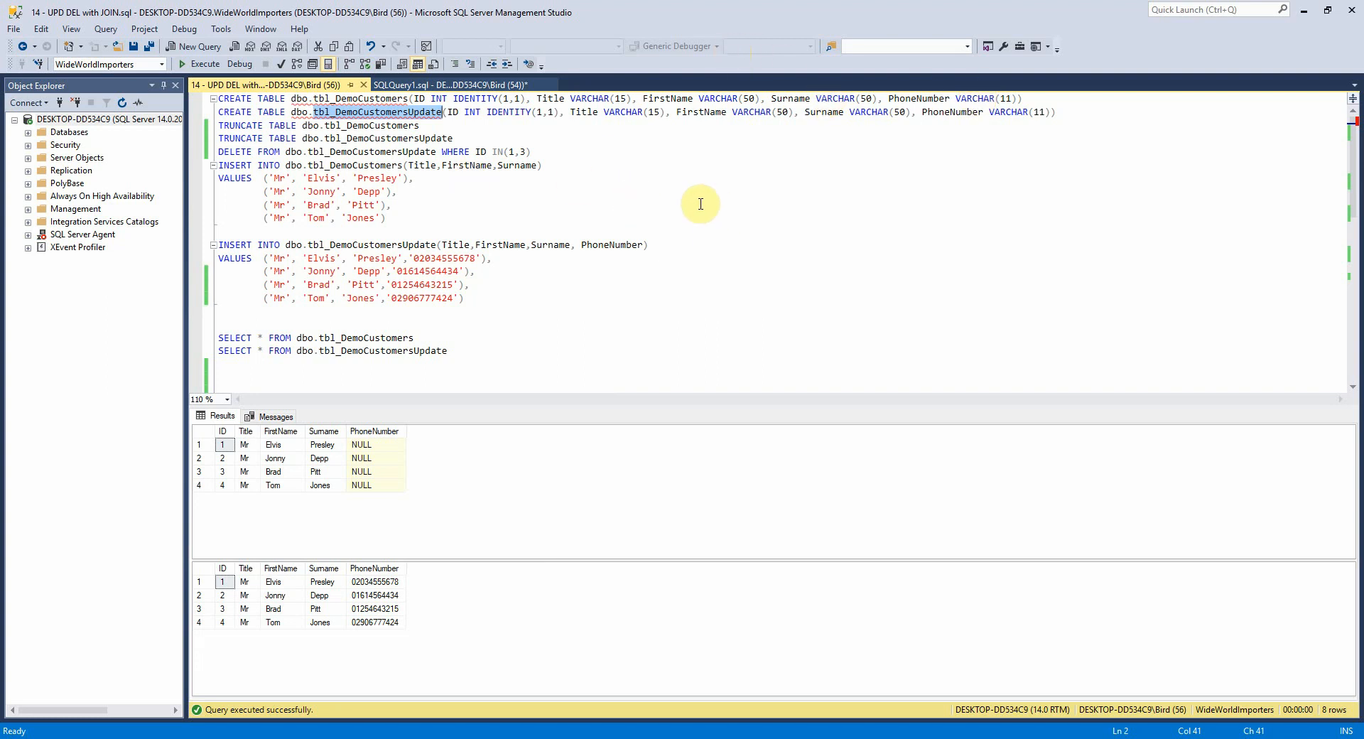
{"action": "mouse_move", "coordinate": [515, 245]}
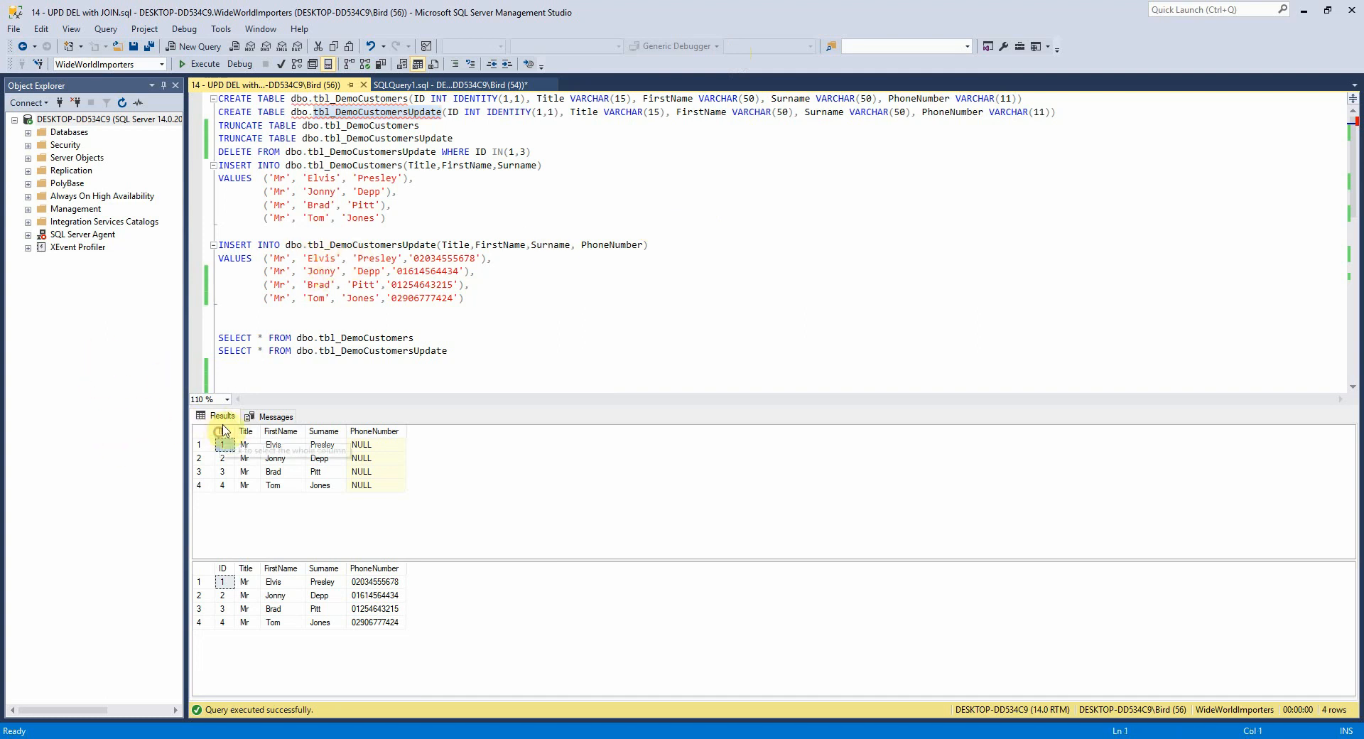
Step: Review the new phone numbers, note Jonny Depp's missing one, then add the UPDATE ... JOIN ON a.ID = b.ID statement
{"action": "left_click", "coordinate": [223, 432]}
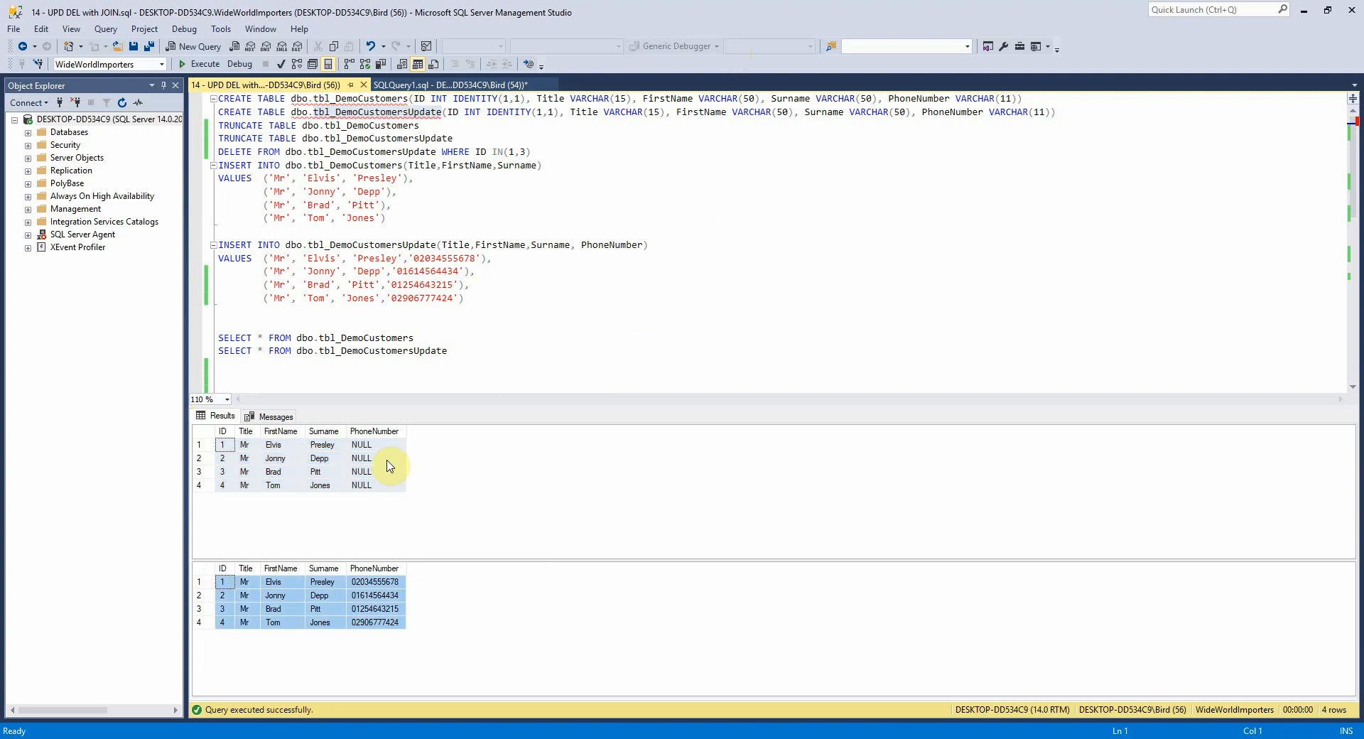
{"action": "left_click", "coordinate": [374, 458]}
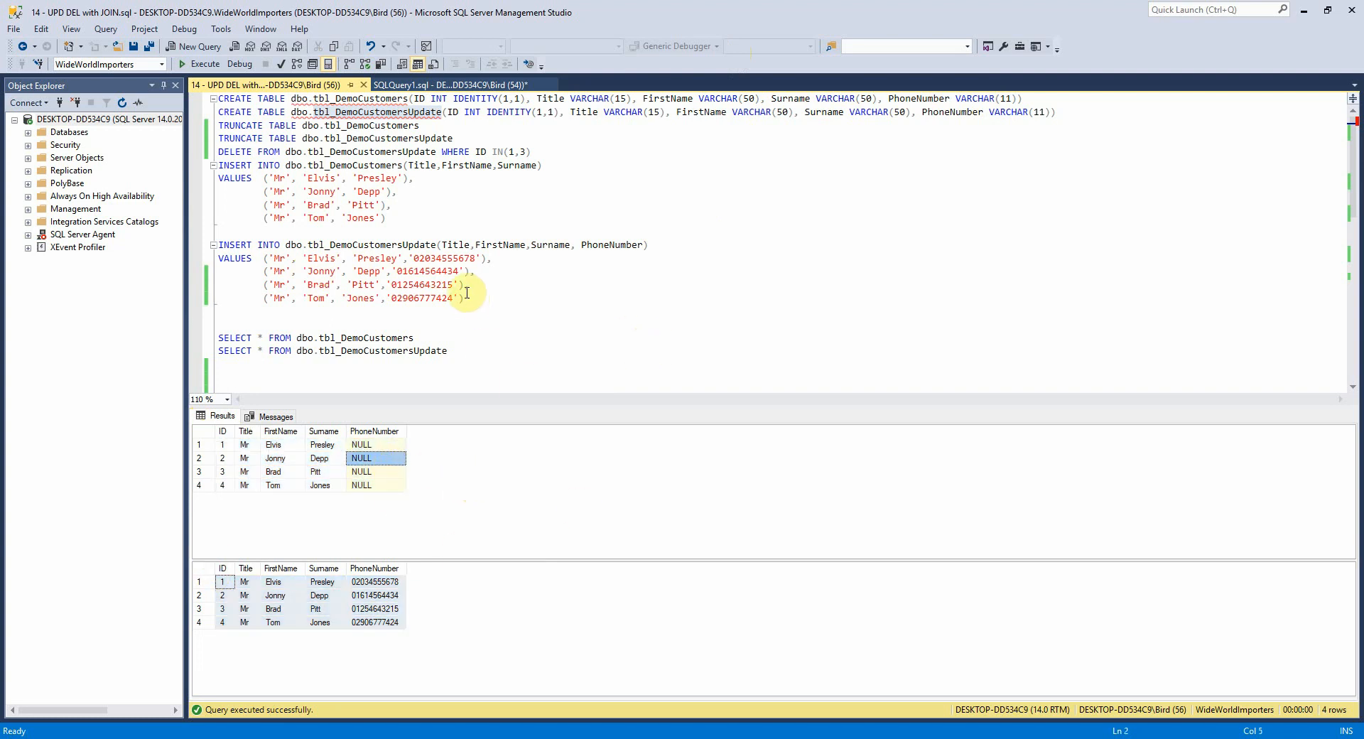
{"action": "mouse_move", "coordinate": [539, 252]}
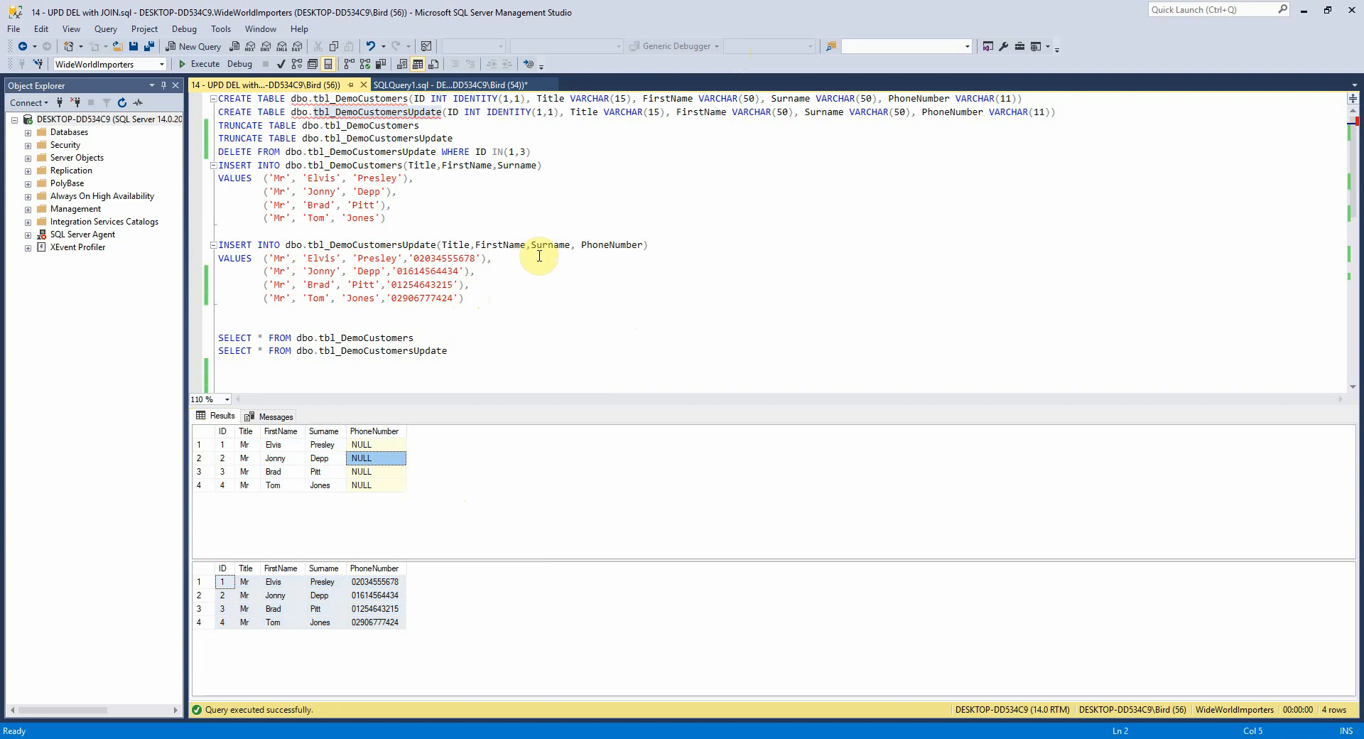
{"action": "mouse_move", "coordinate": [584, 254]}
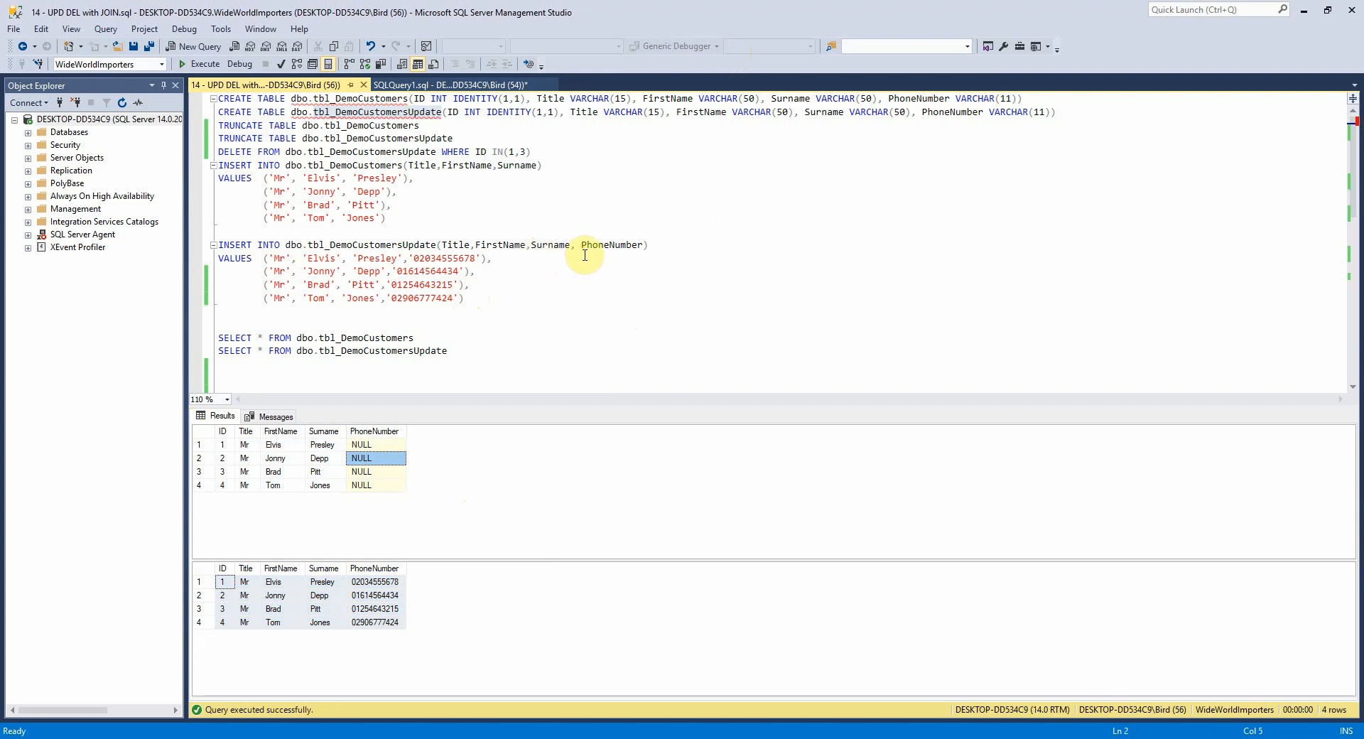
{"action": "mouse_move", "coordinate": [610, 245]}
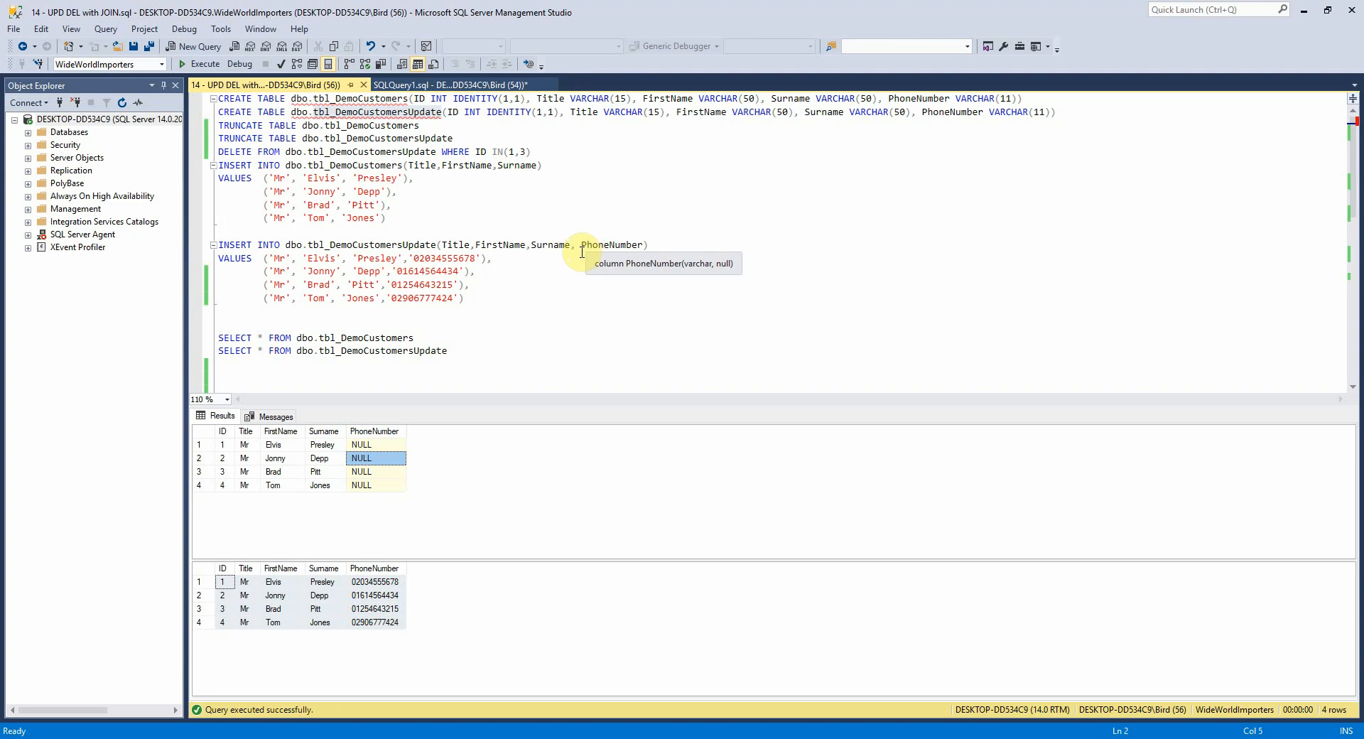
{"action": "mouse_move", "coordinate": [679, 260]}
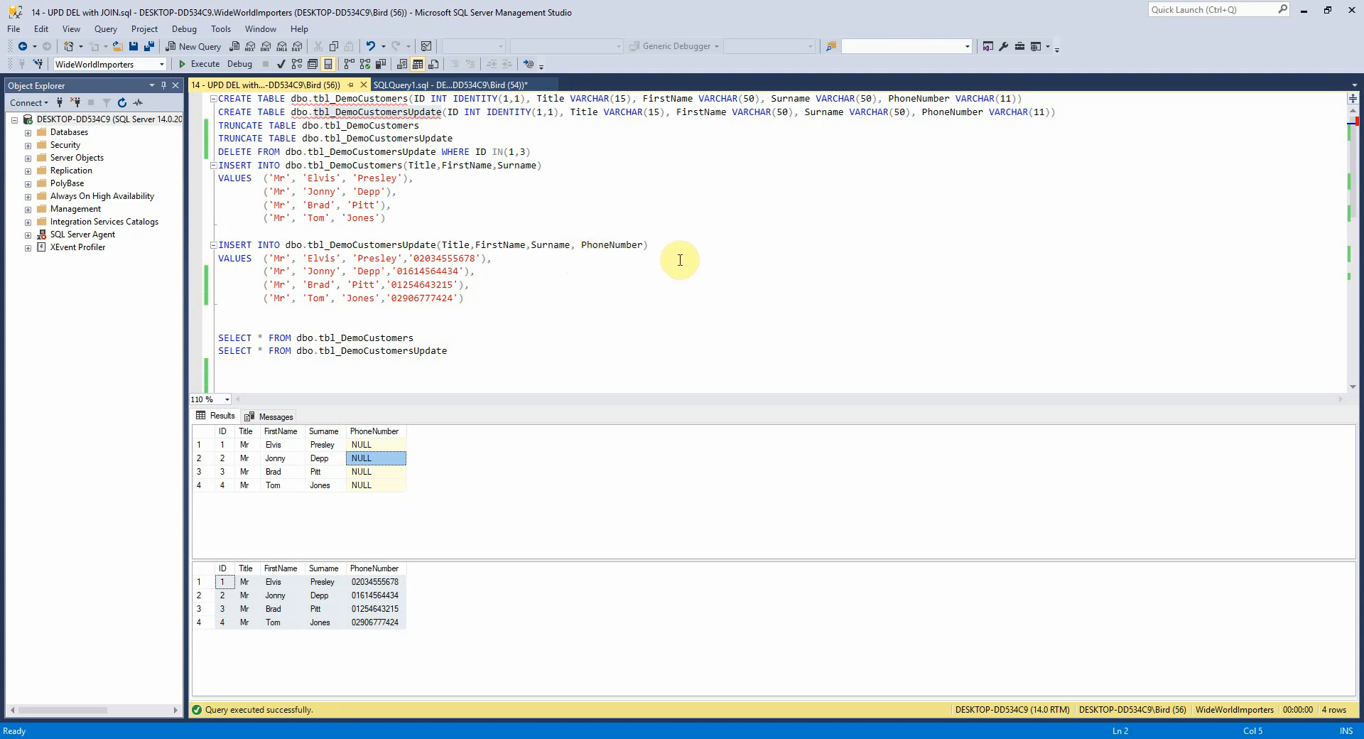
{"action": "mouse_move", "coordinate": [474, 277]}
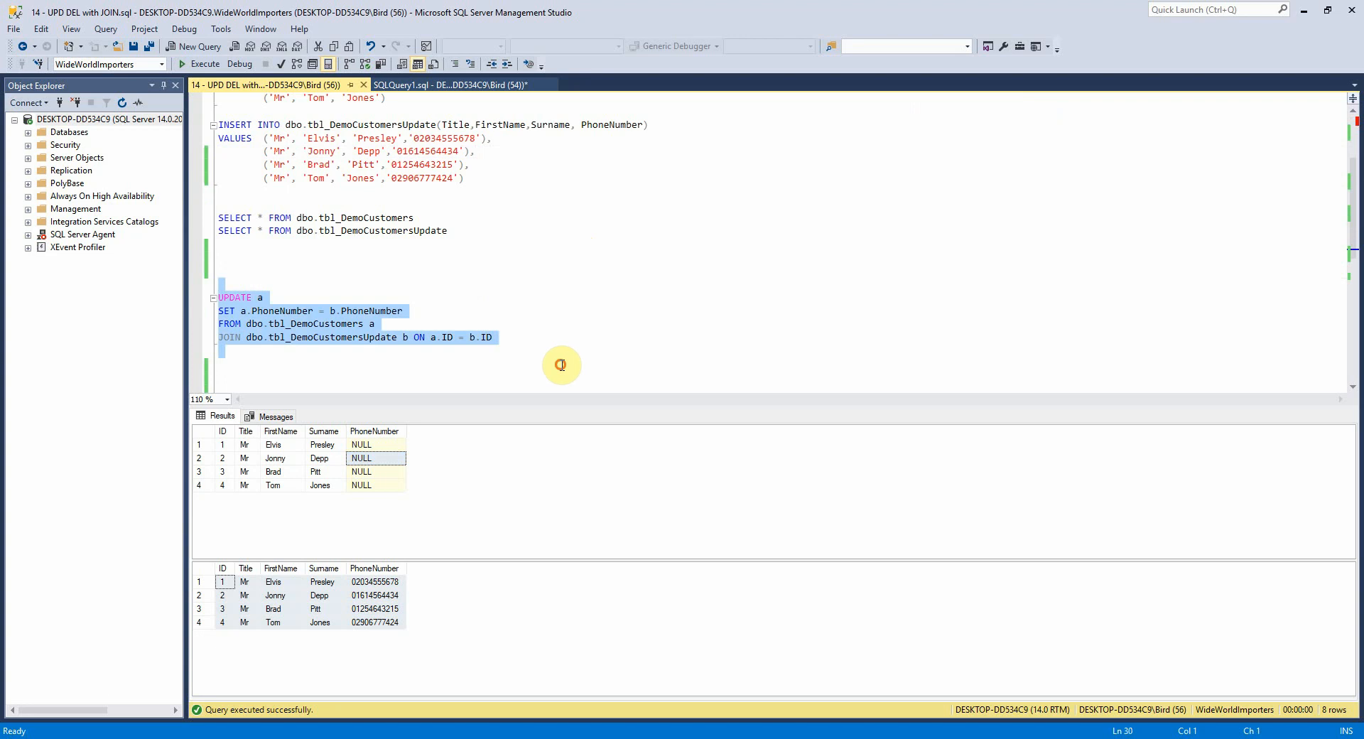
{"action": "mouse_move", "coordinate": [233, 238]}
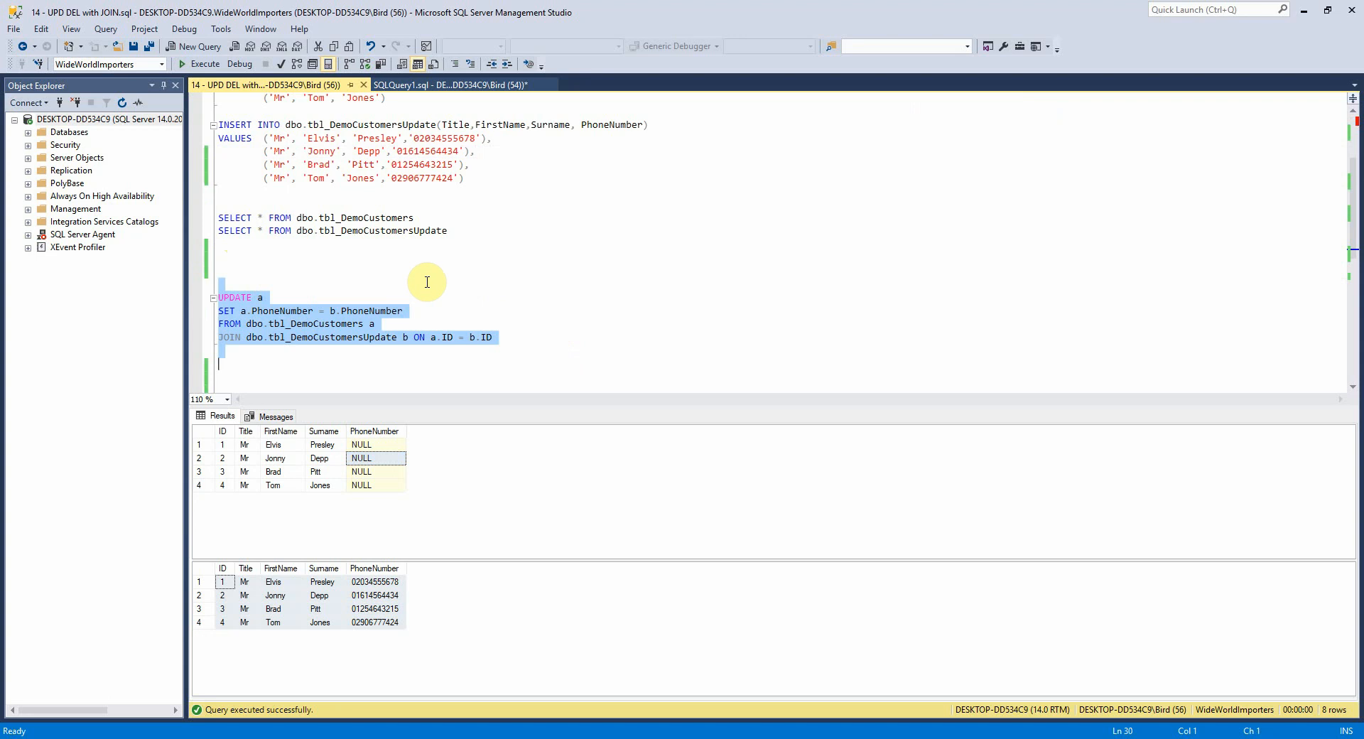
{"action": "mouse_move", "coordinate": [436, 268]}
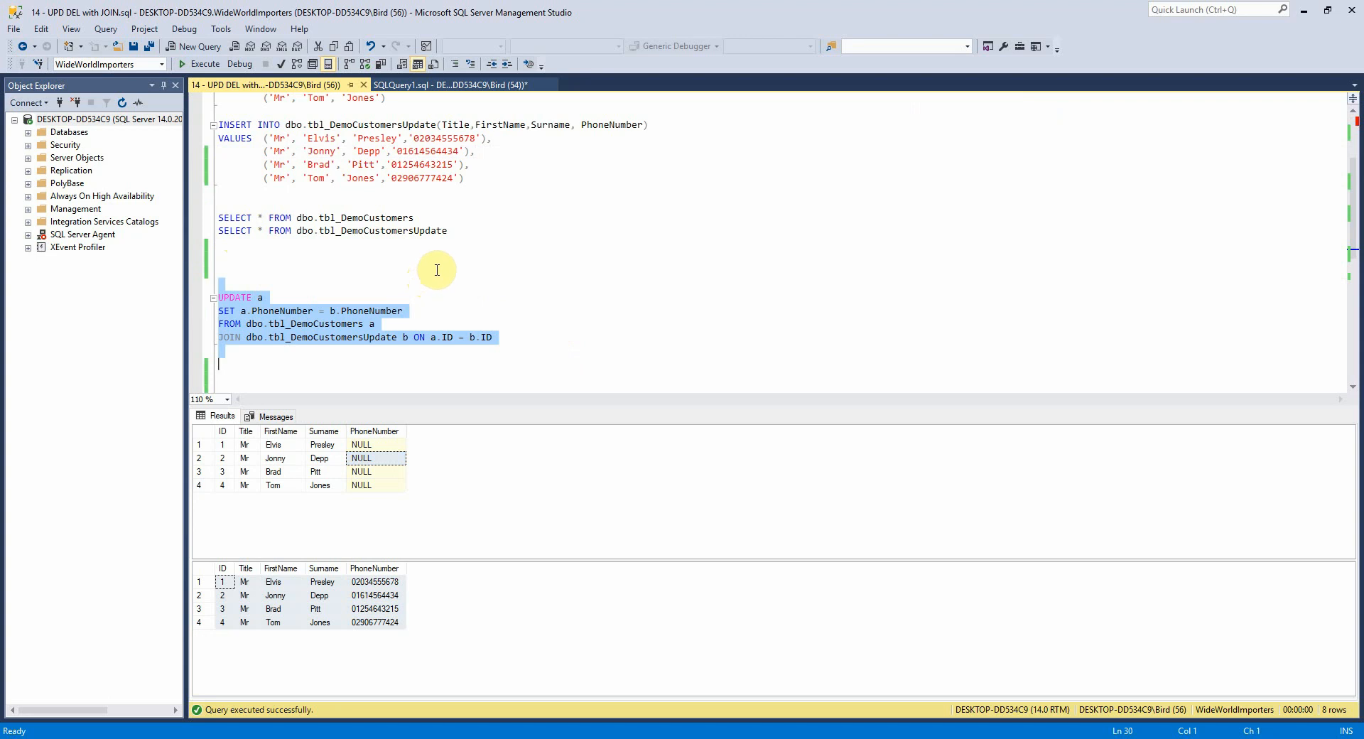
{"action": "left_click", "coordinate": [254, 297]}
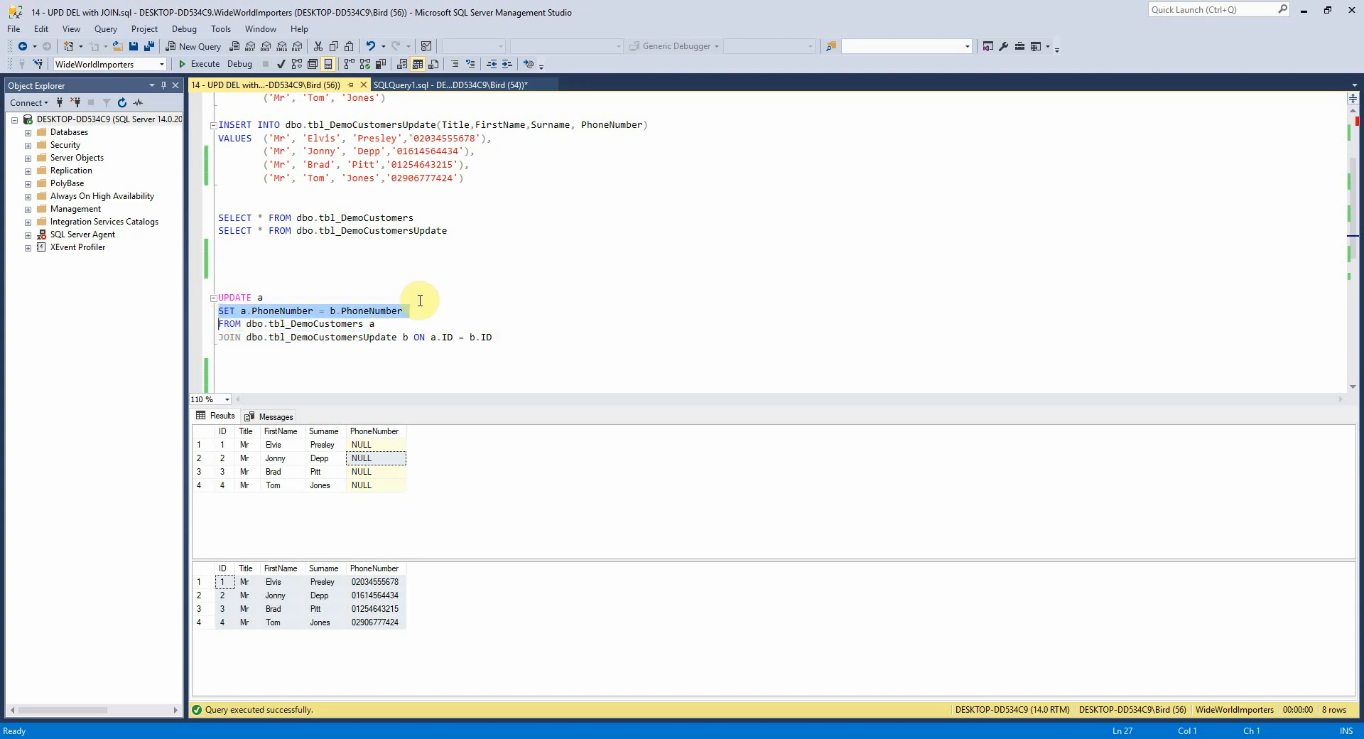
{"action": "mouse_move", "coordinate": [422, 284]}
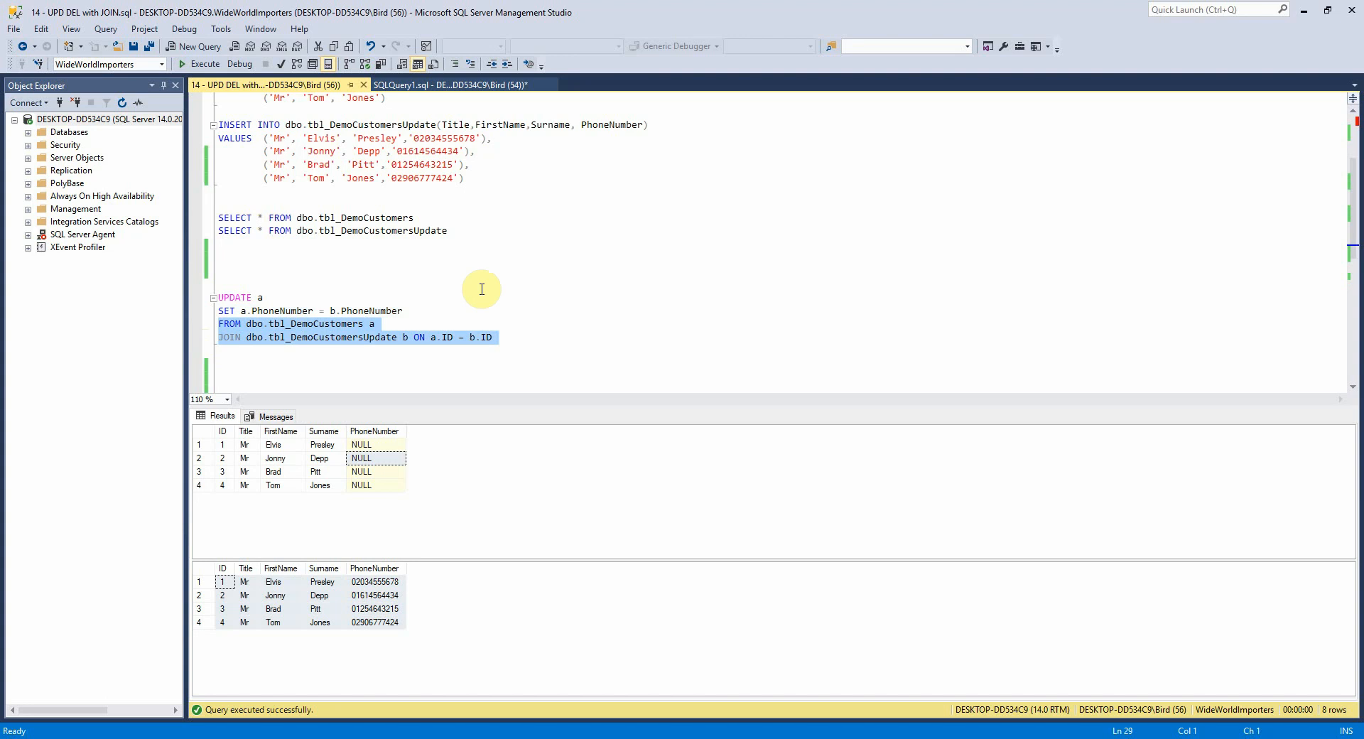
{"action": "mouse_move", "coordinate": [524, 267]}
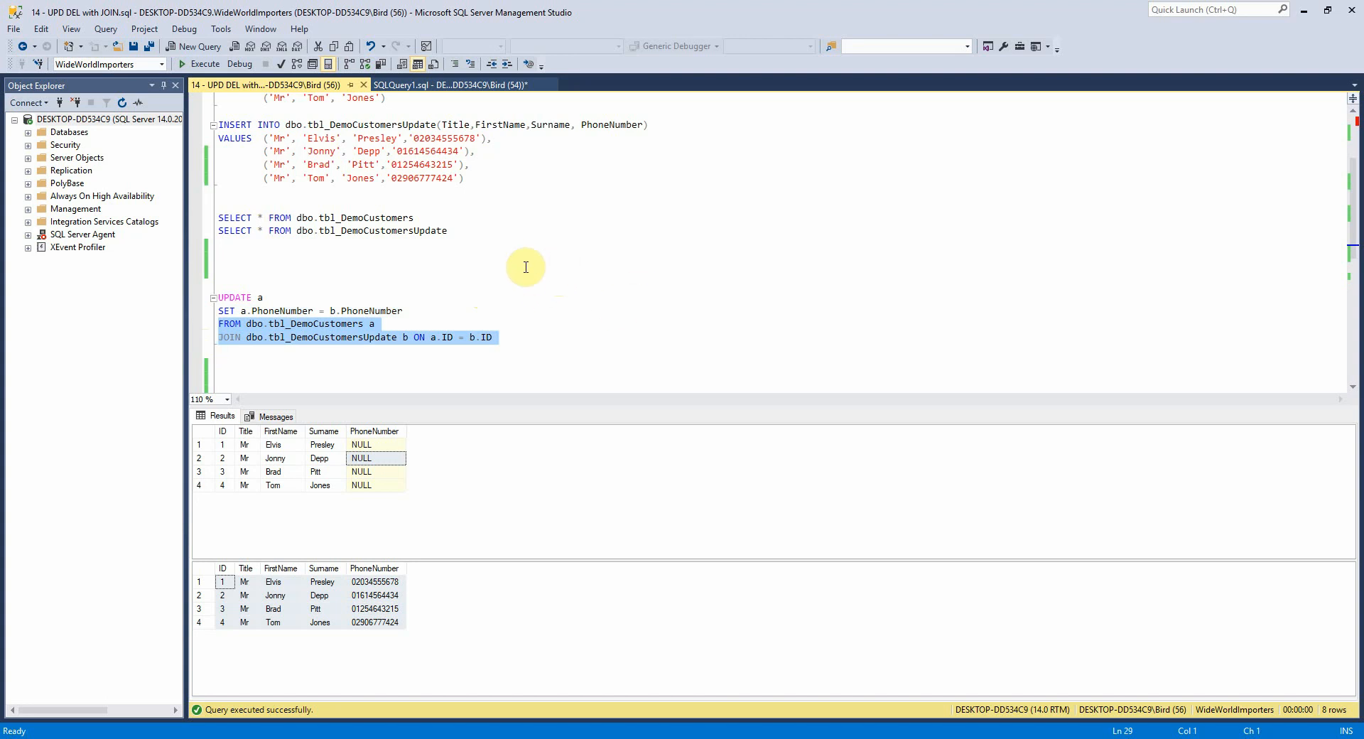
{"action": "mouse_move", "coordinate": [487, 272]}
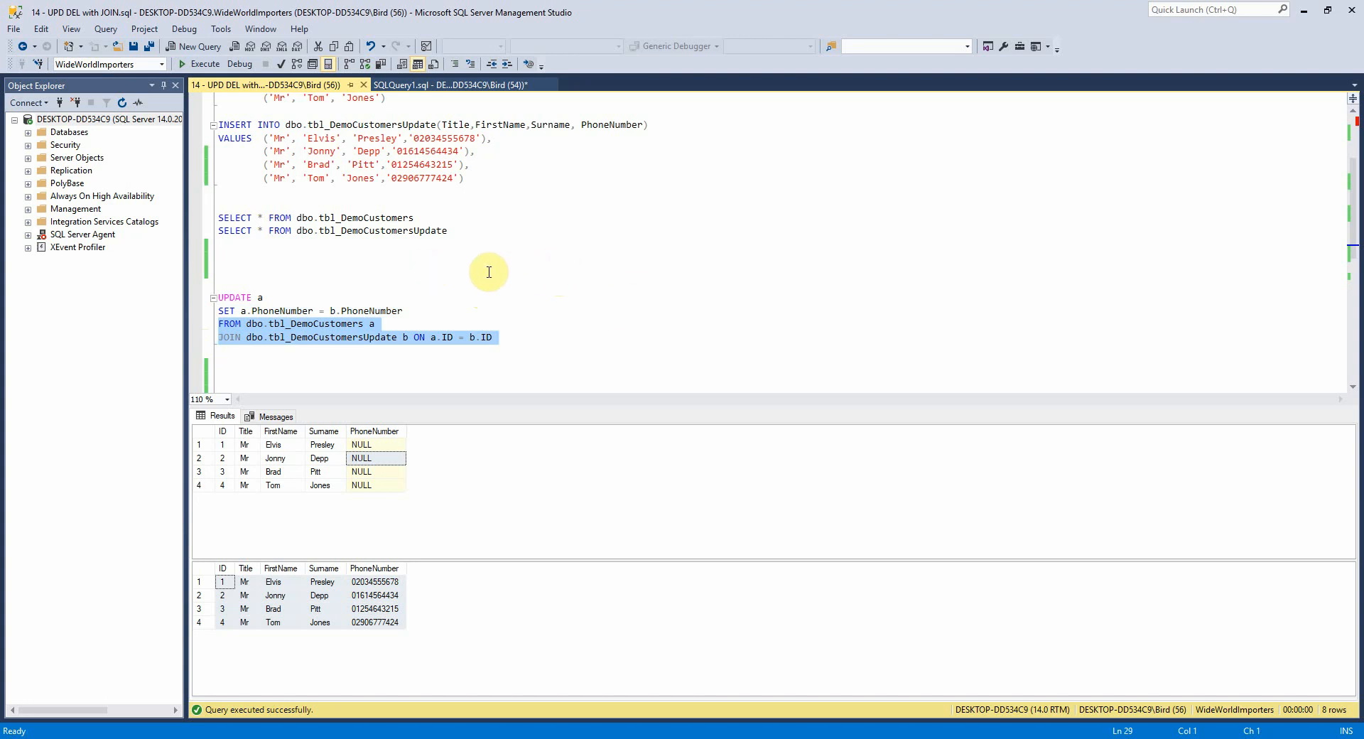
{"action": "mouse_move", "coordinate": [760, 276]}
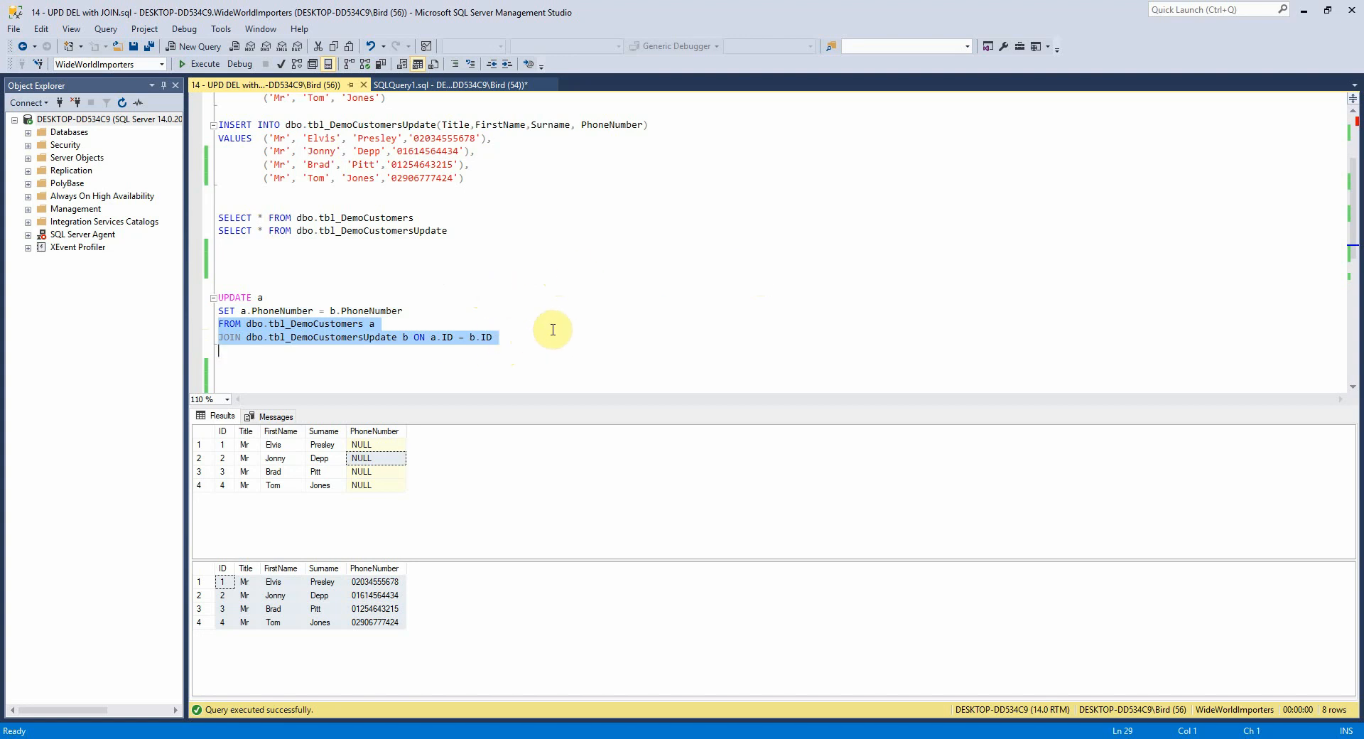
Step: Write a preview SELECT joining tbl_DemoCustomers a to tbl_DemoCustomersUpdate b on ID, reusing a.PhoneNumber
{"action": "left_click", "coordinate": [549, 339]}
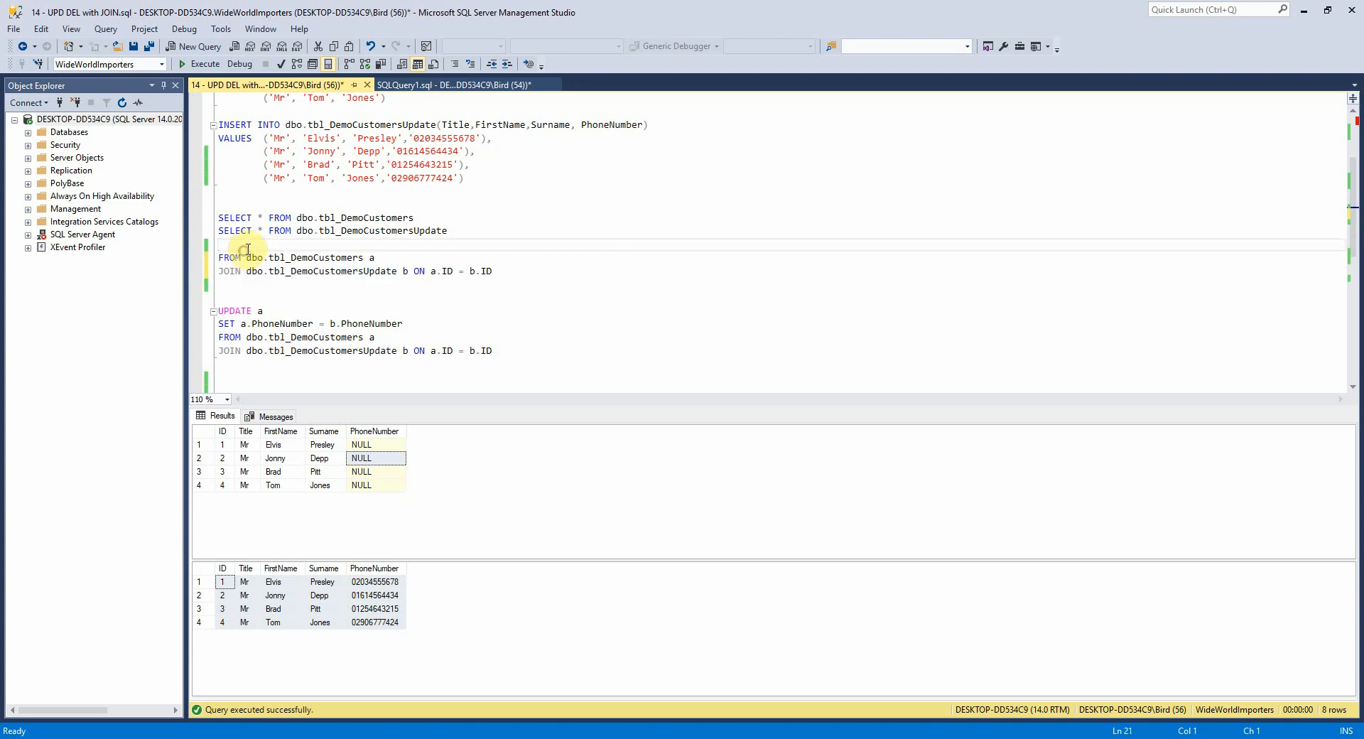
{"action": "type", "text": "SELECT  a.PhoneNumber = b.PhoneNumber"}
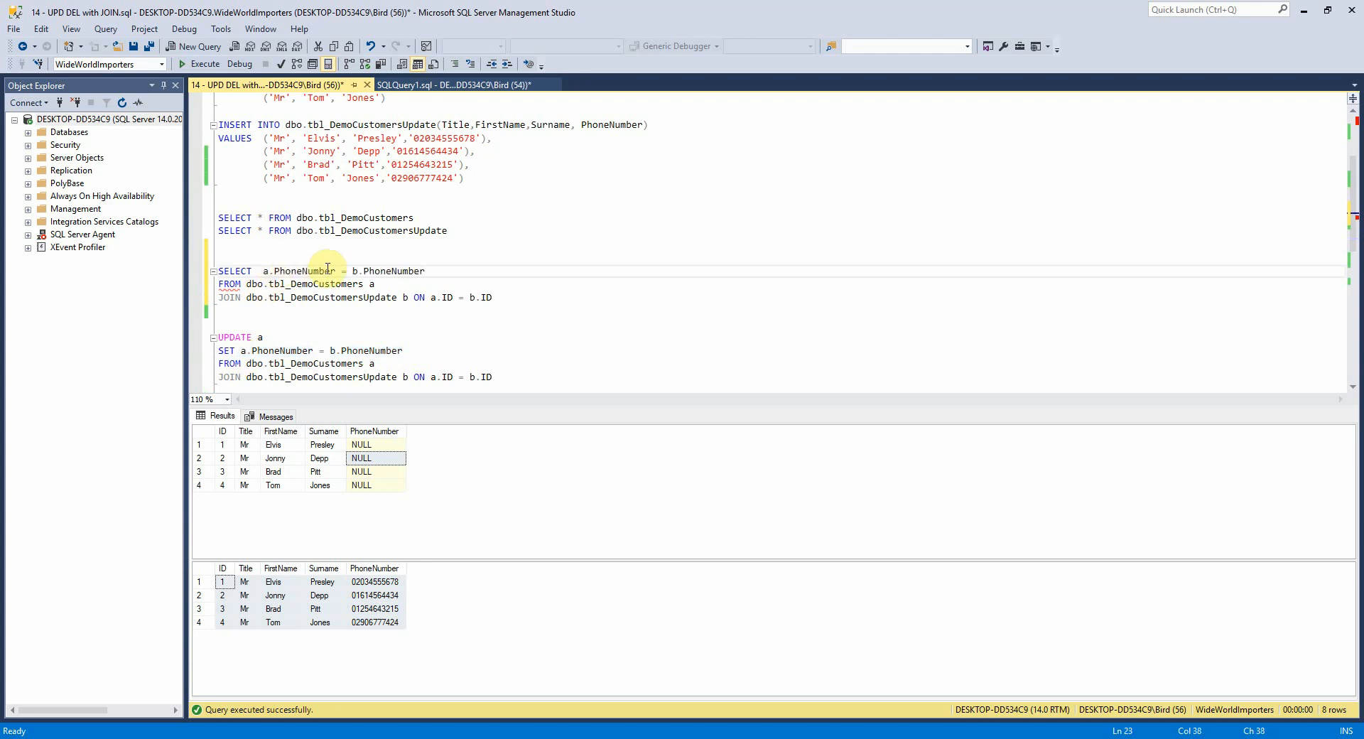
{"action": "mouse_move", "coordinate": [352, 270]}
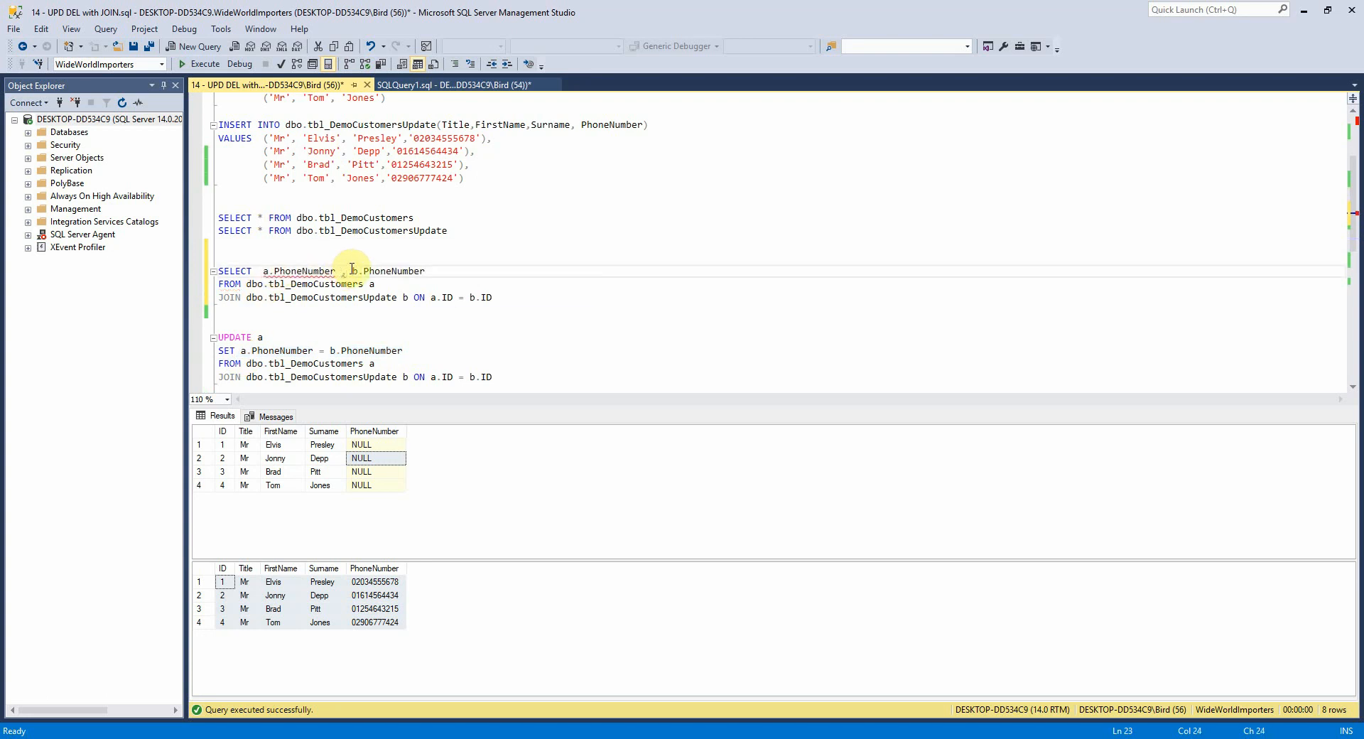
{"action": "double_click", "coordinate": [443, 297]}
{"action": "type", "text": "a.ID ,"}
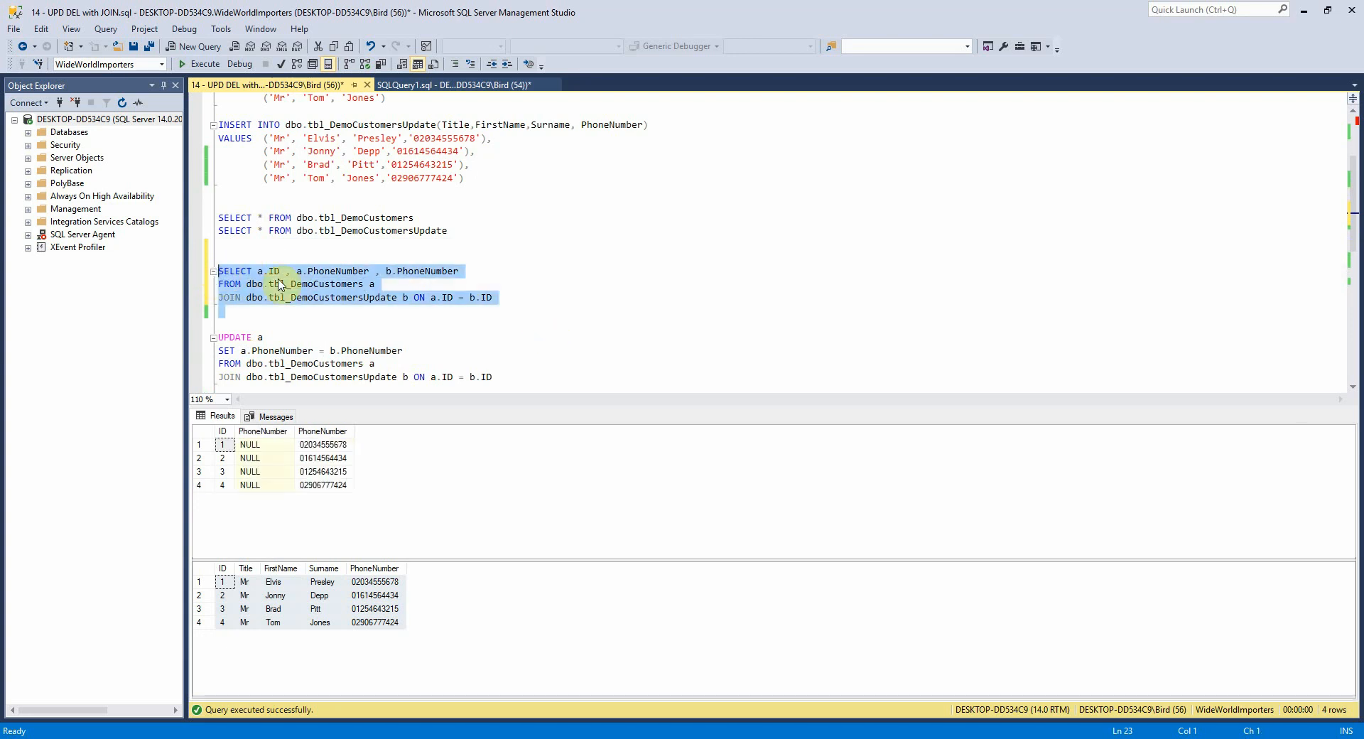
Step: Review the NULL customer phones beside the new numbers in the results, then highlight the UPDATE statement
{"action": "left_click", "coordinate": [221, 443]}
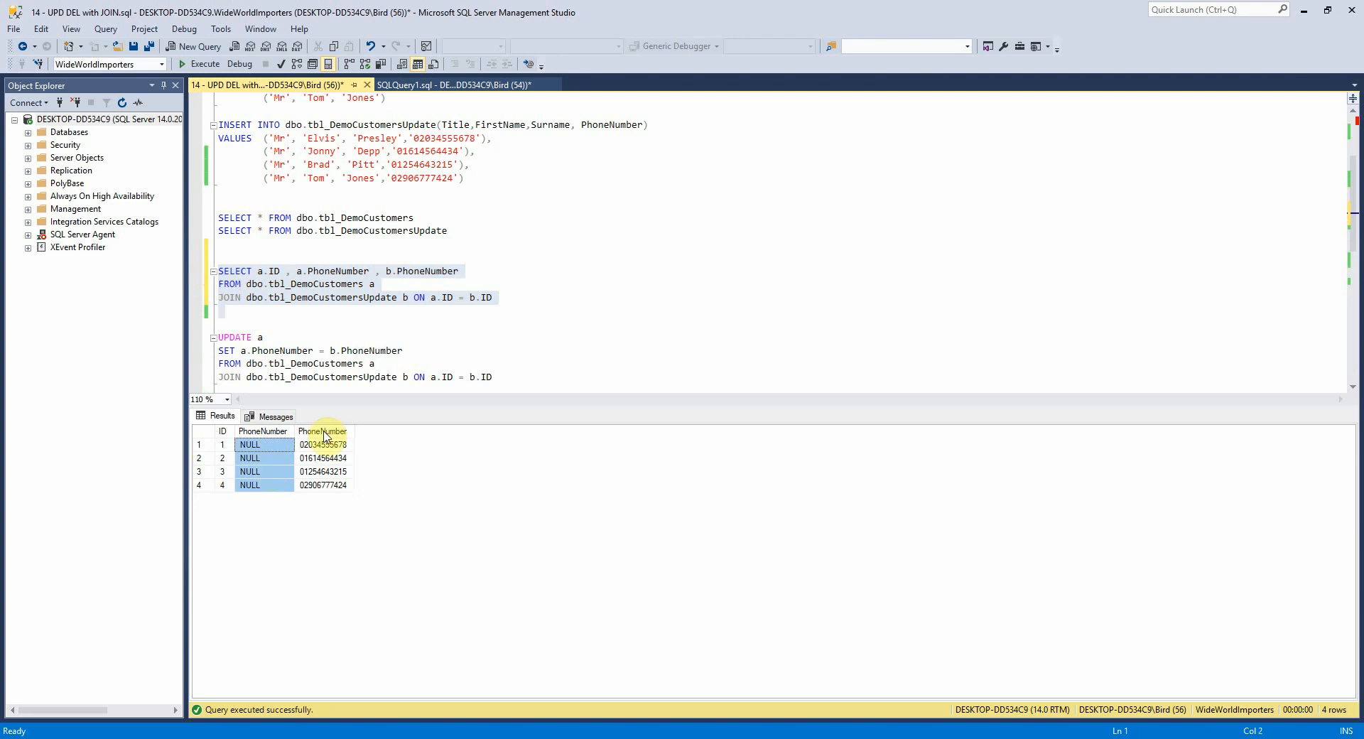
{"action": "left_click", "coordinate": [323, 430]}
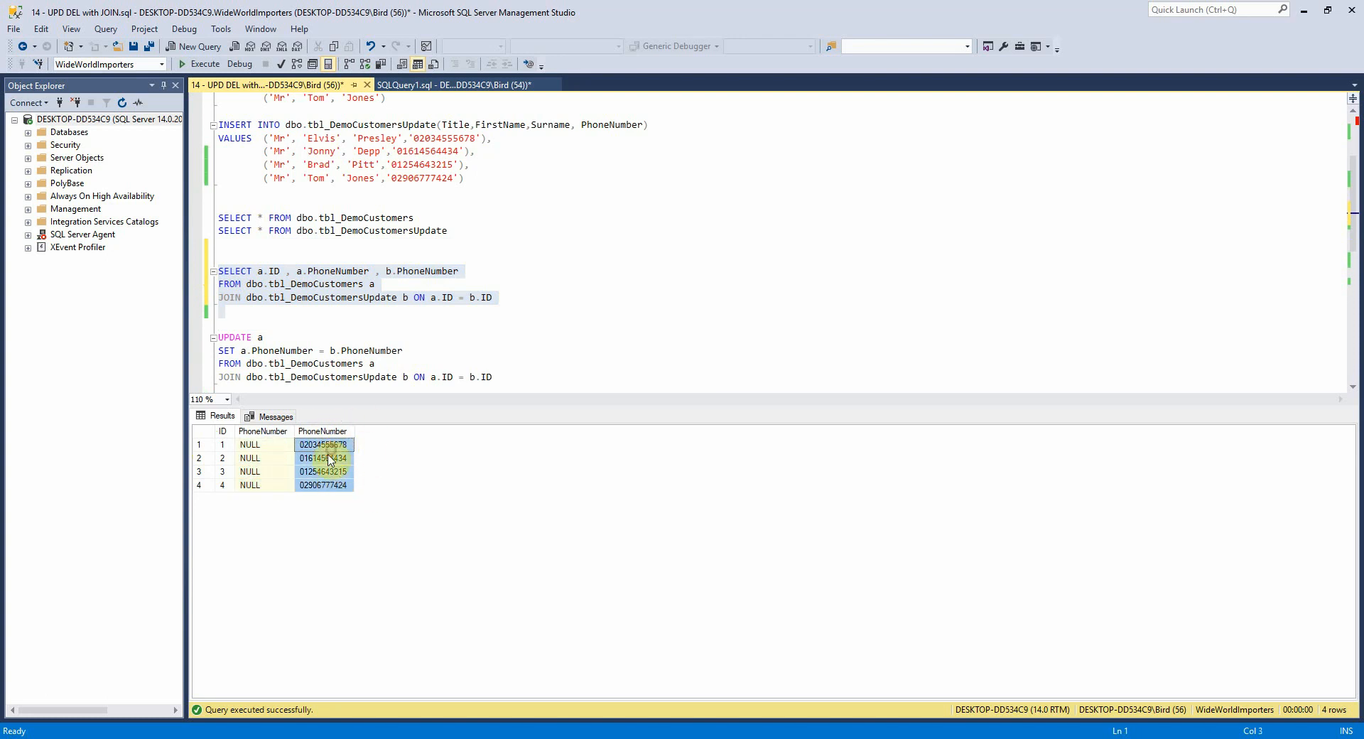
{"action": "left_click", "coordinate": [422, 351]}
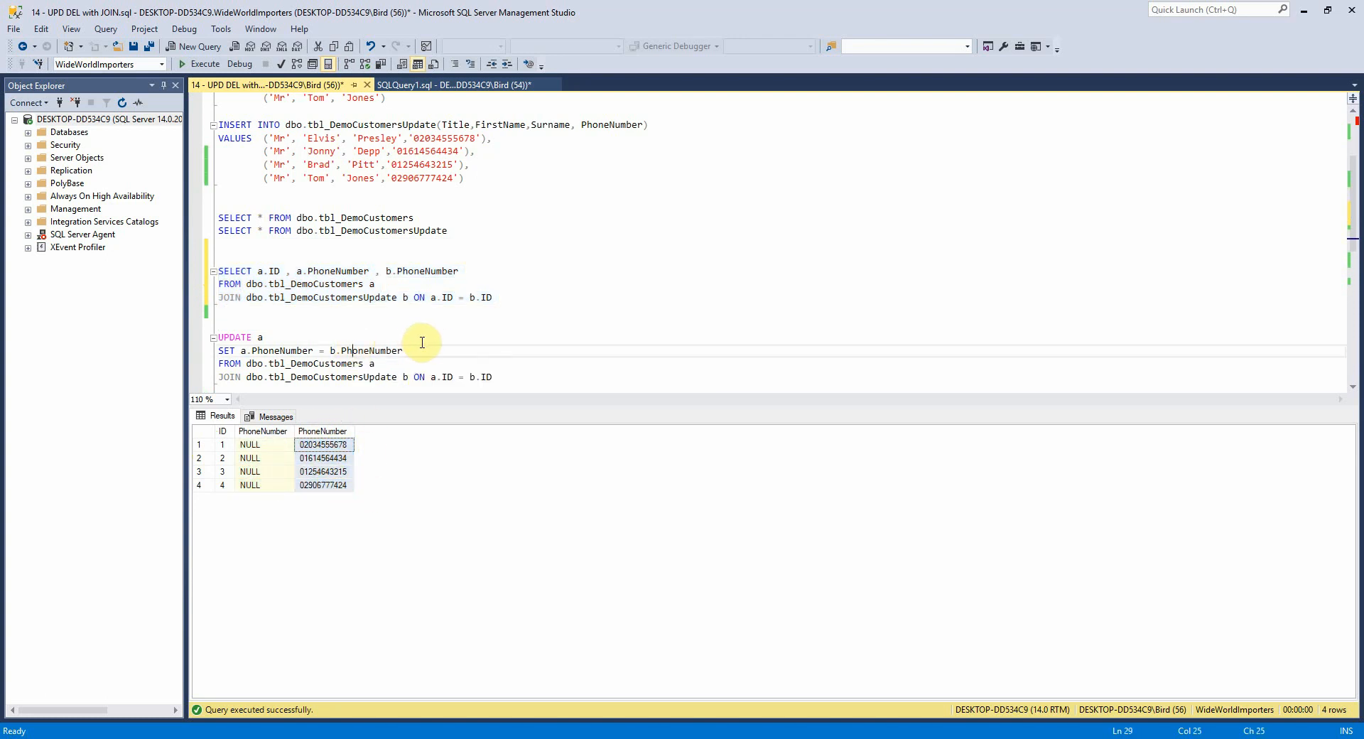
{"action": "mouse_move", "coordinate": [438, 335]}
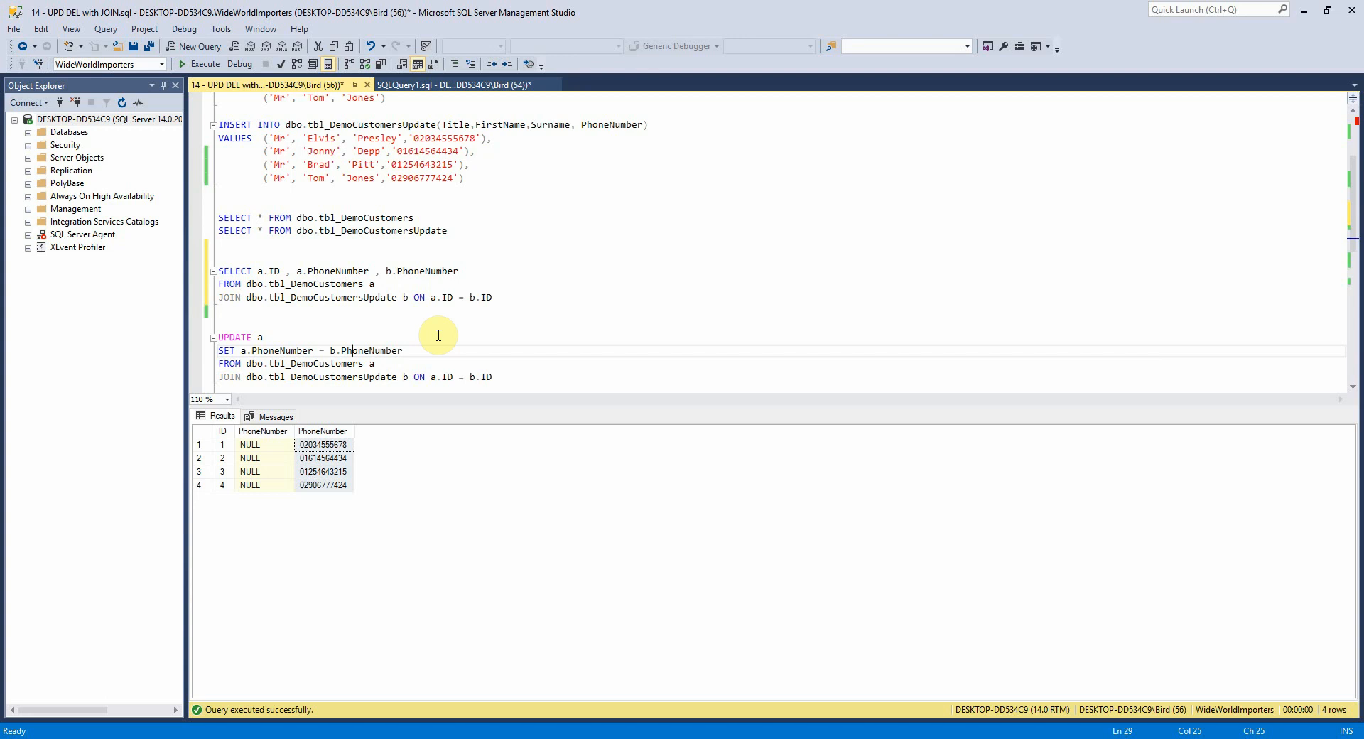
{"action": "mouse_move", "coordinate": [439, 259]}
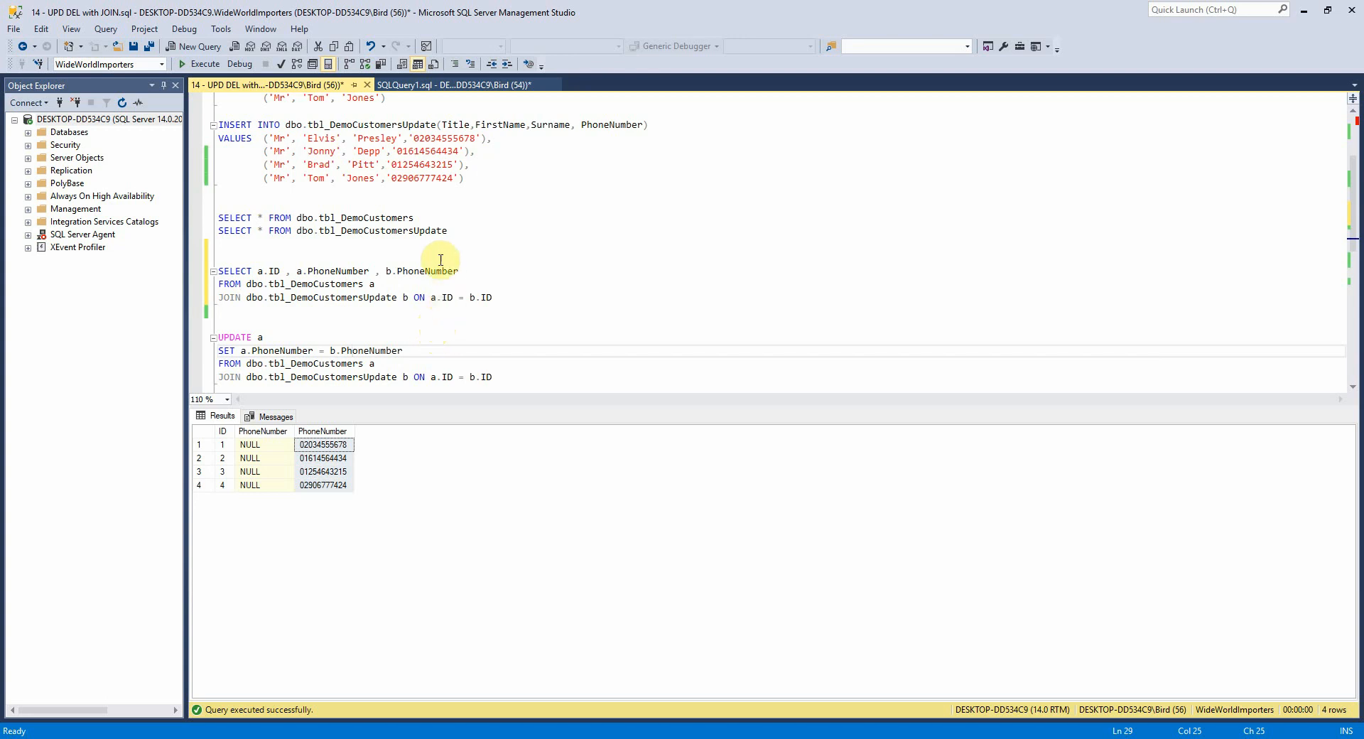
{"action": "mouse_move", "coordinate": [469, 266]}
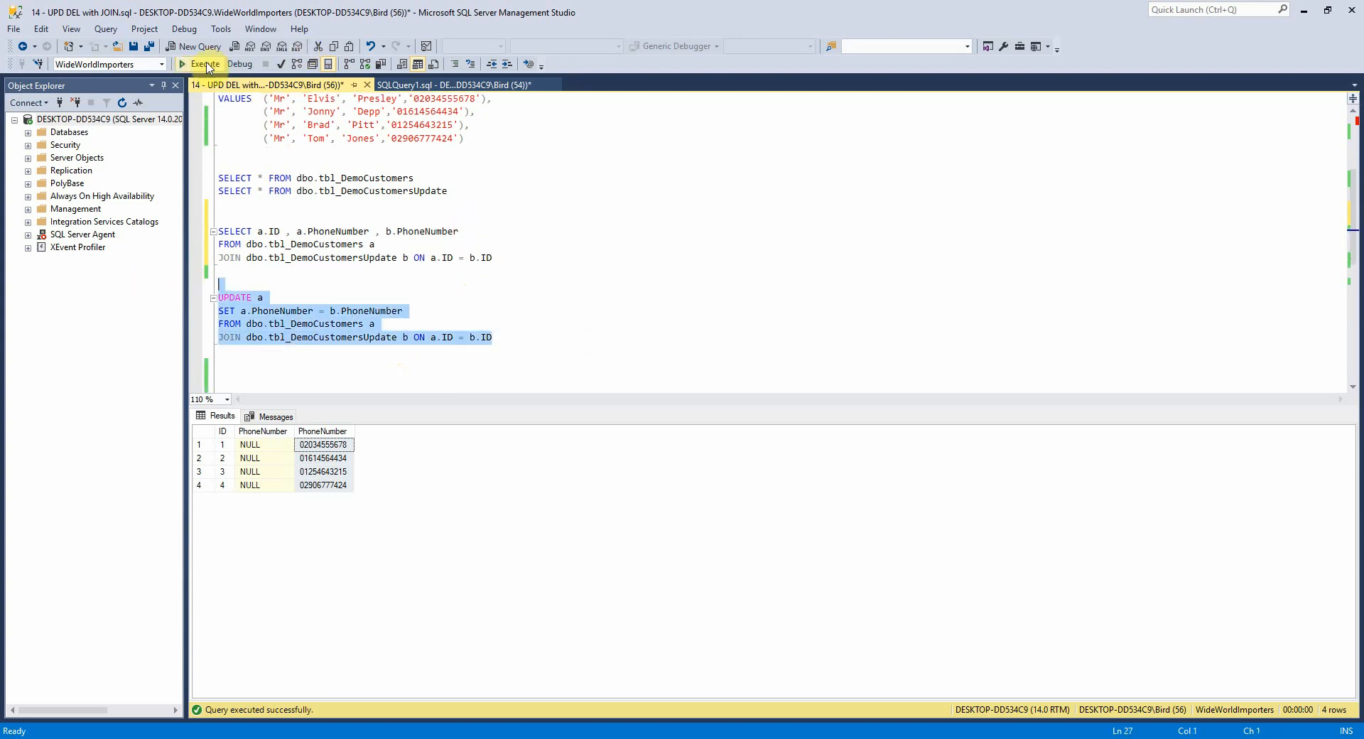
Step: Run the UPDATE ... JOIN, then SELECT * FROM dbo.tbl_DemoCustomers to confirm all four customers have phone numbers
{"action": "left_click", "coordinate": [203, 64]}
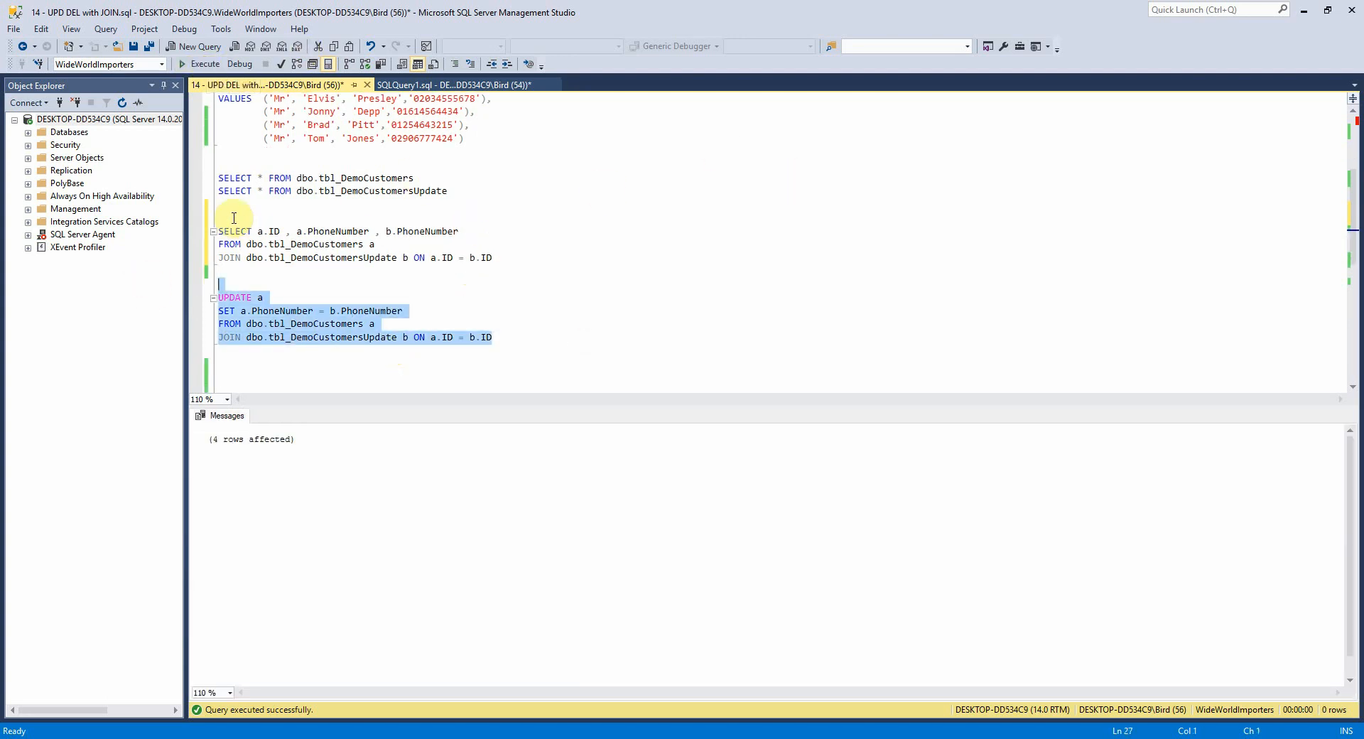
{"action": "left_click", "coordinate": [317, 178]}
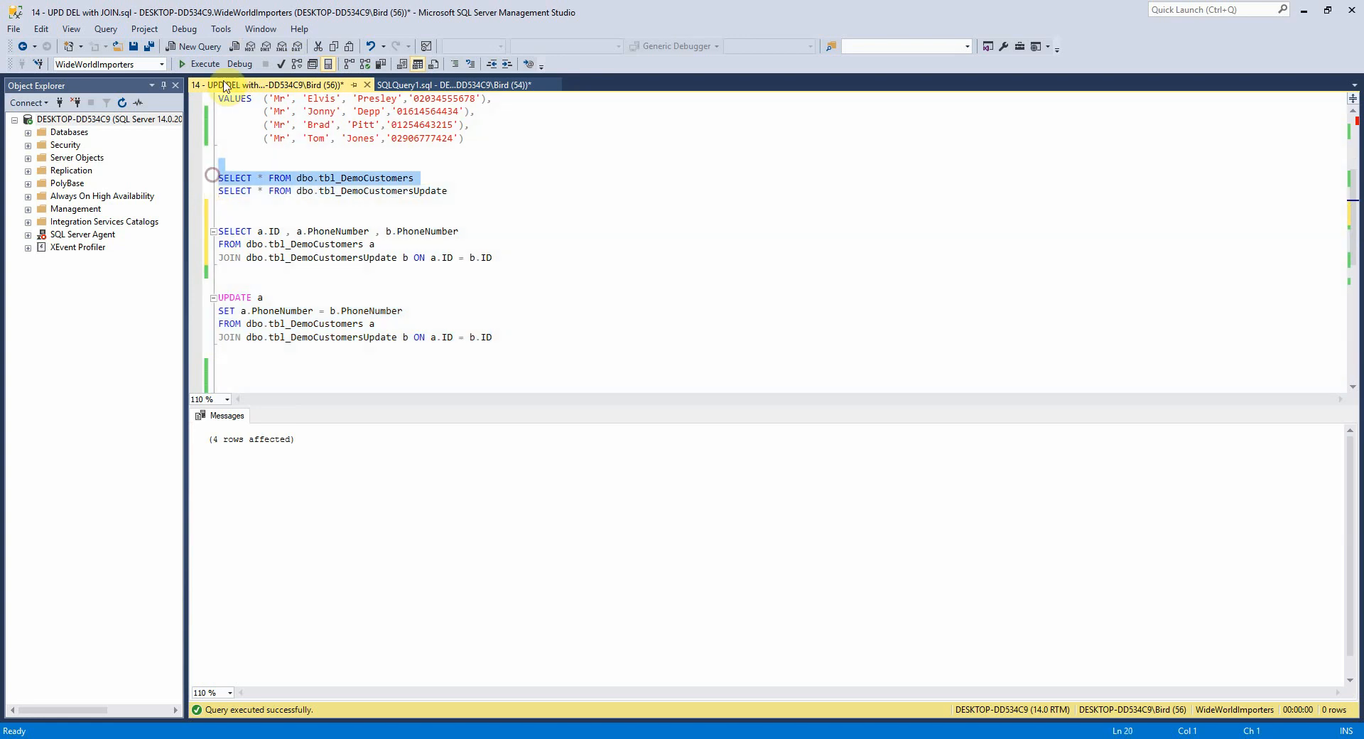
{"action": "left_click", "coordinate": [205, 63]}
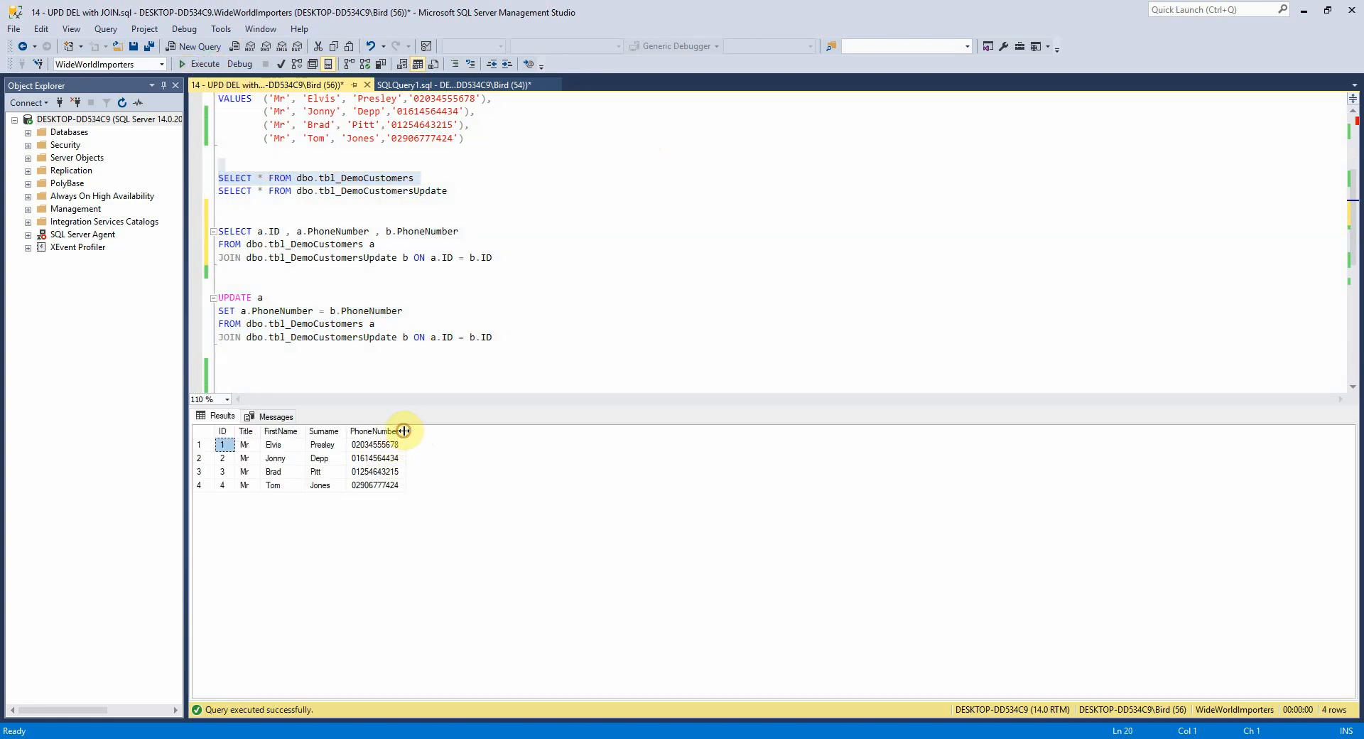
{"action": "mouse_move", "coordinate": [416, 447]}
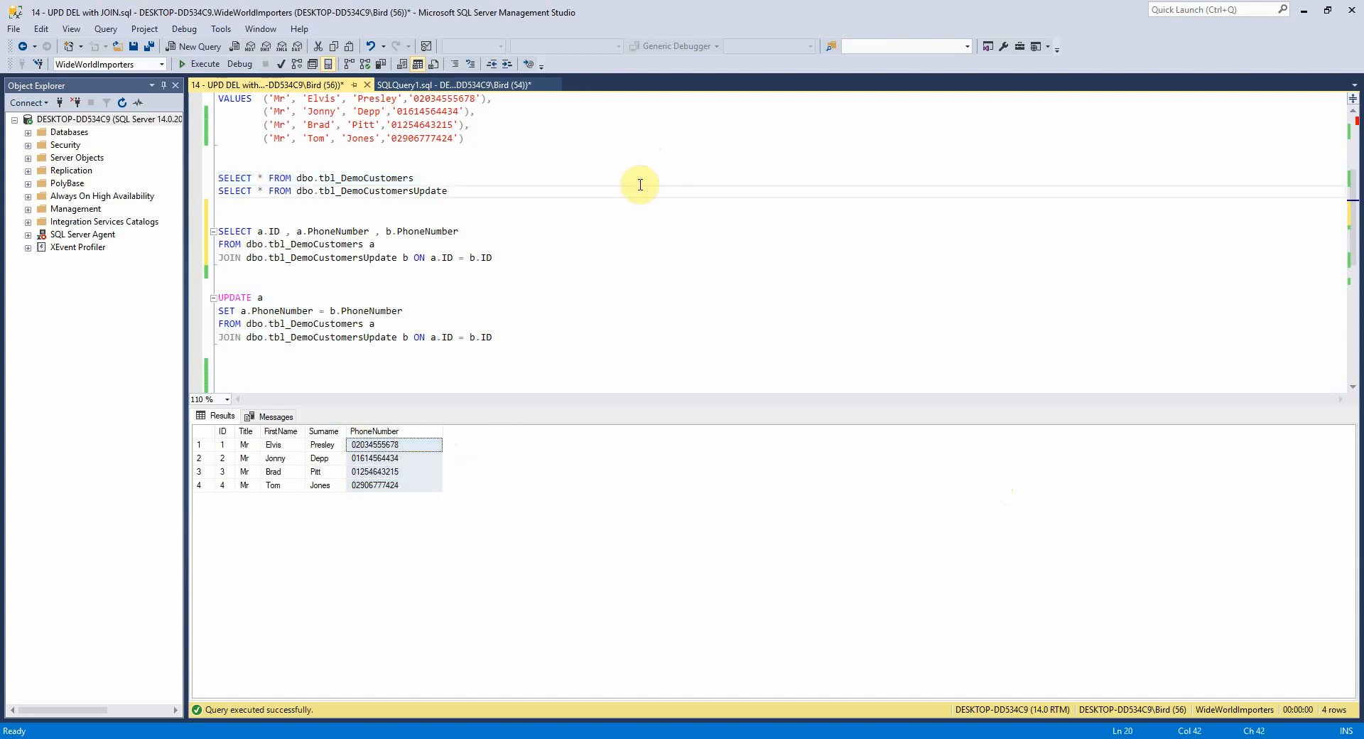
{"action": "mouse_move", "coordinate": [652, 185]}
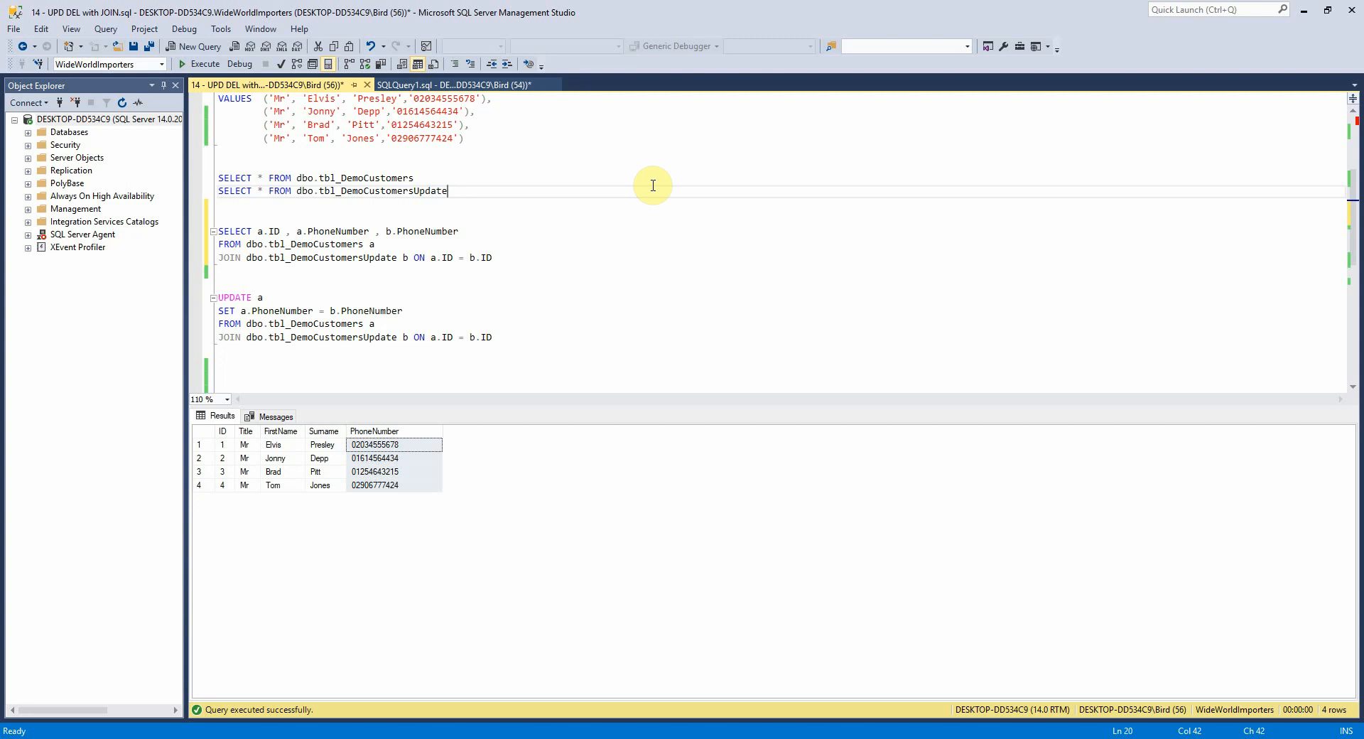
{"action": "scroll", "scroll_direction": "up", "scroll_amount": 3}
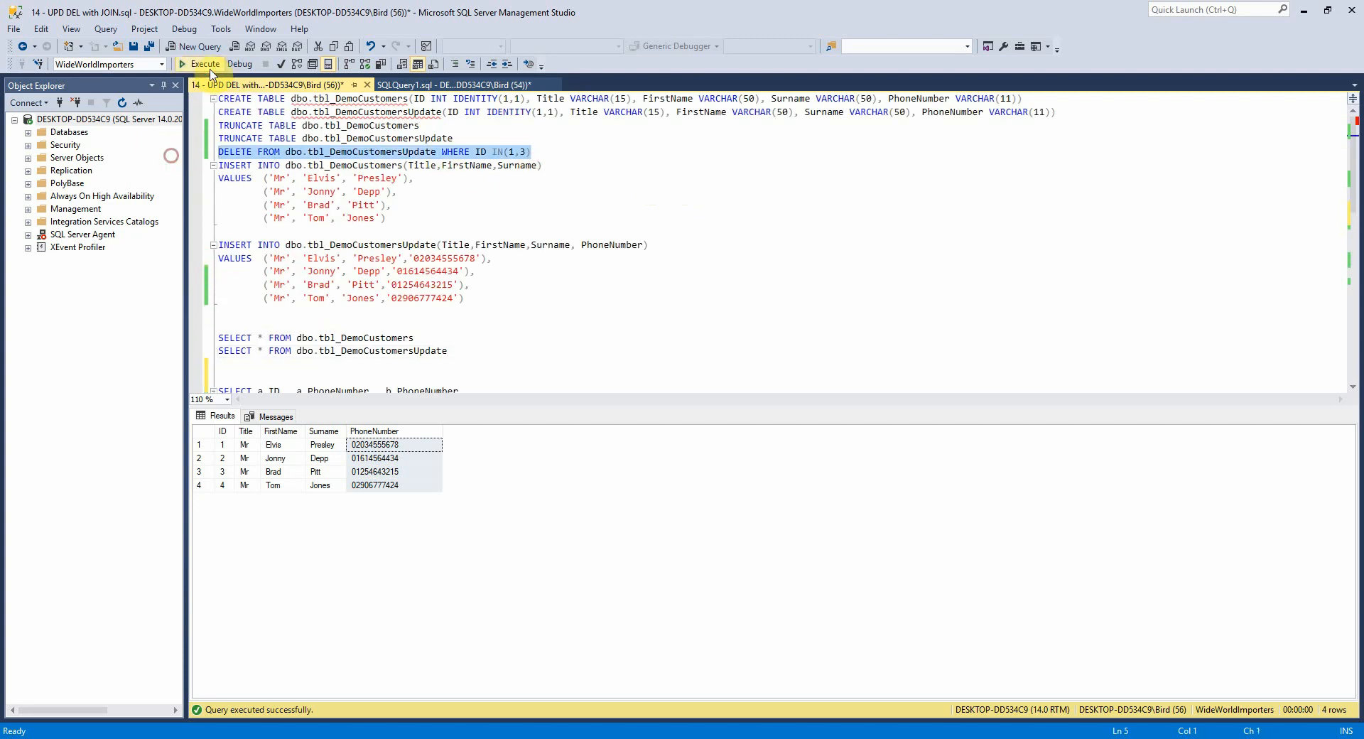
Step: Run DELETE FROM dbo.tbl_DemoCustomersUpdate WHERE ID IN(1,3), then both SELECT * queries to verify the remaining rows
{"action": "left_click", "coordinate": [205, 64]}
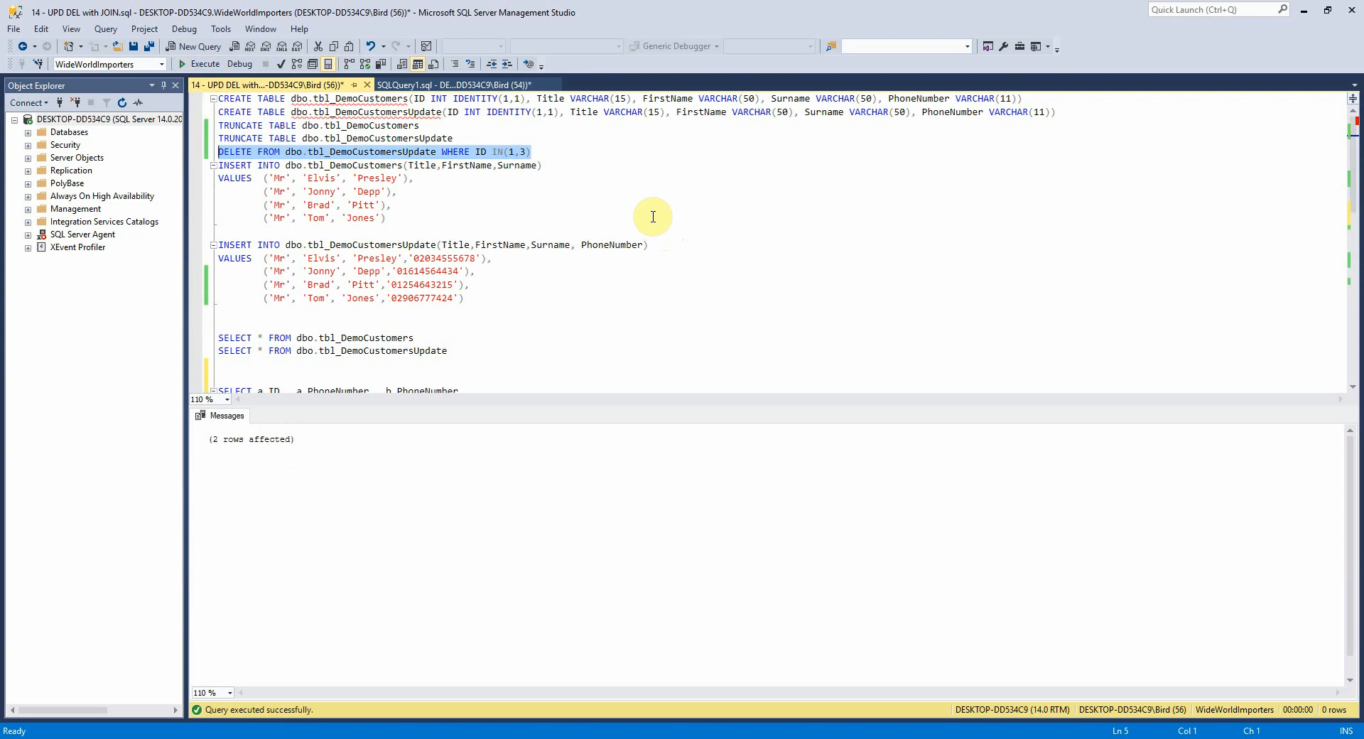
{"action": "scroll", "scroll_direction": "down", "scroll_amount": 3}
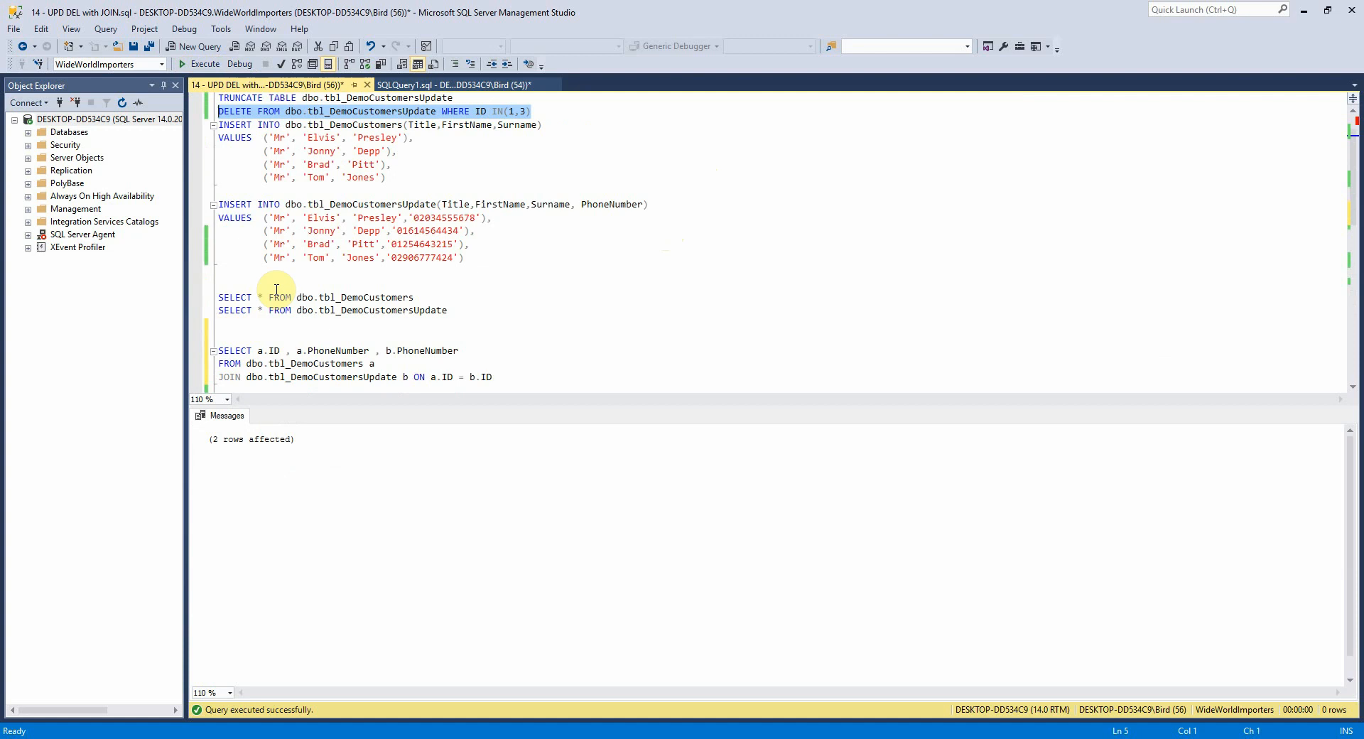
{"action": "left_click", "coordinate": [203, 64]}
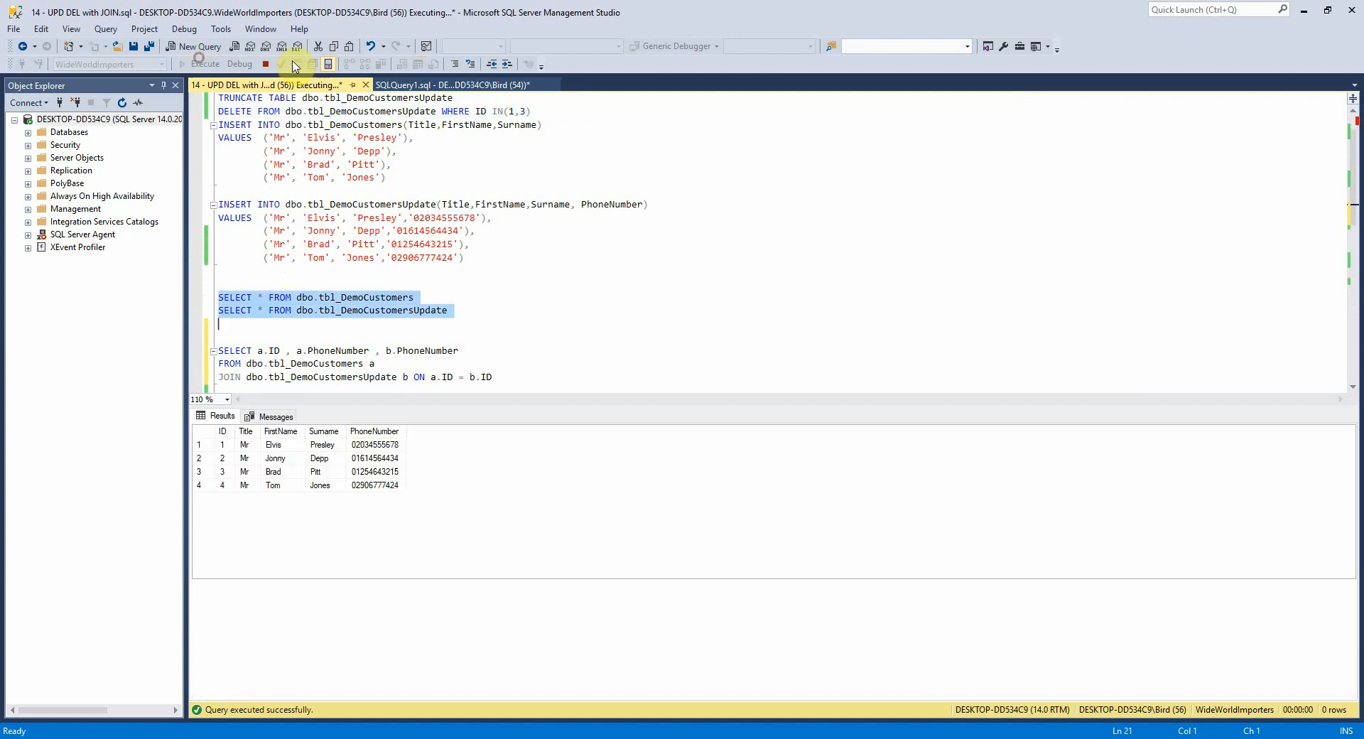
{"action": "left_click", "coordinate": [205, 64]}
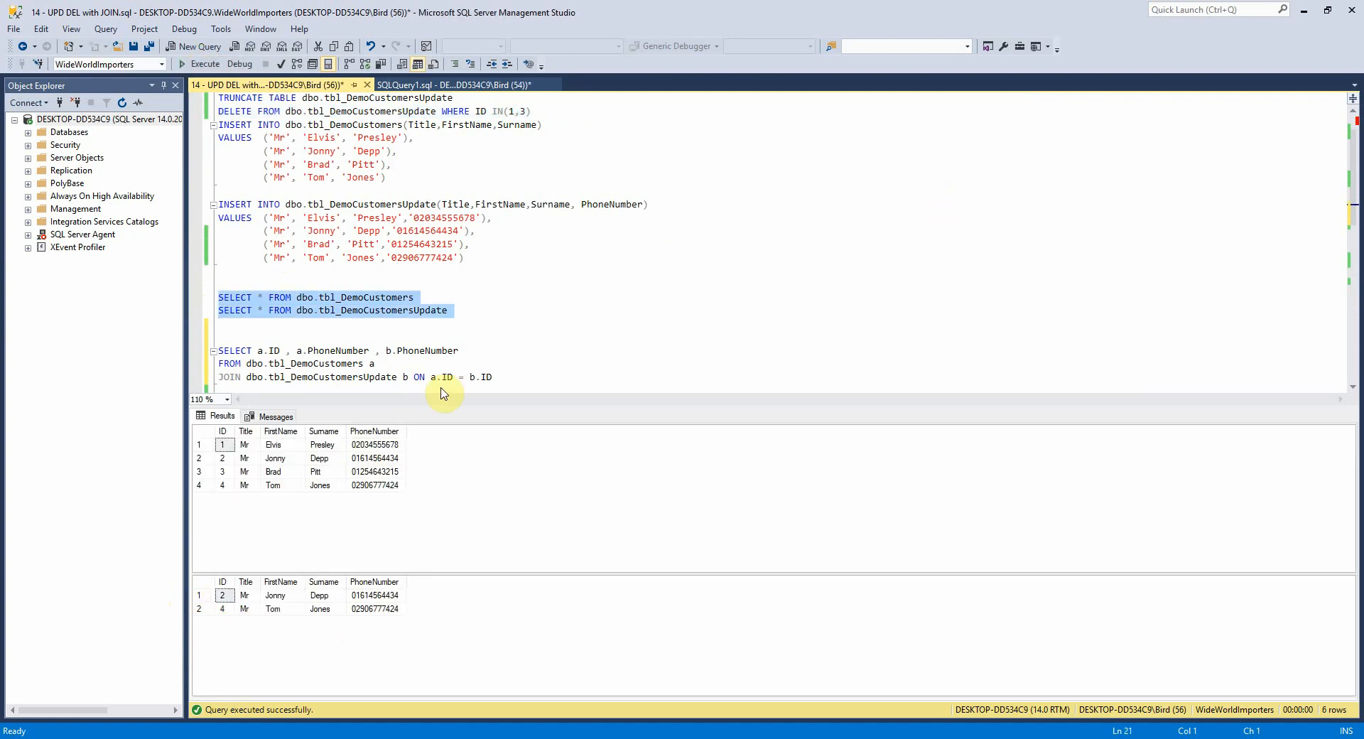
{"action": "left_click", "coordinate": [208, 595]}
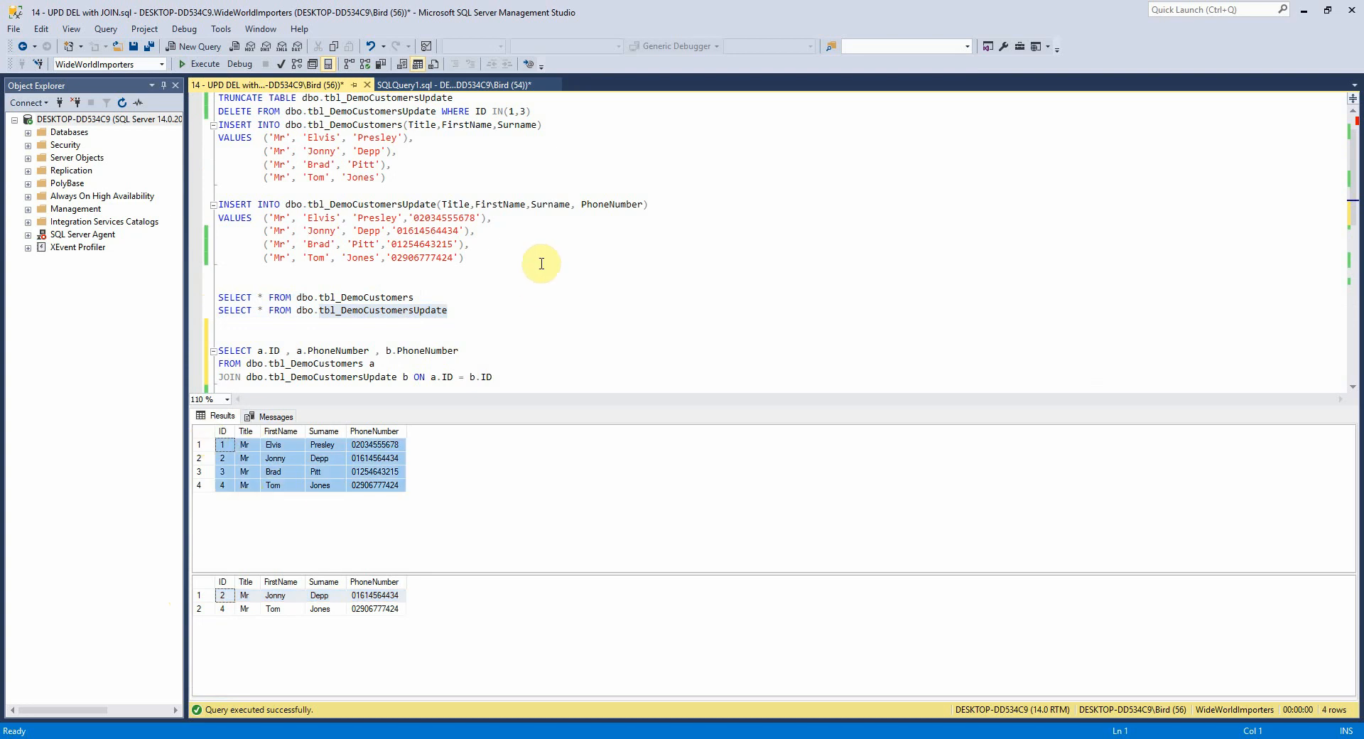
{"action": "mouse_move", "coordinate": [517, 311]}
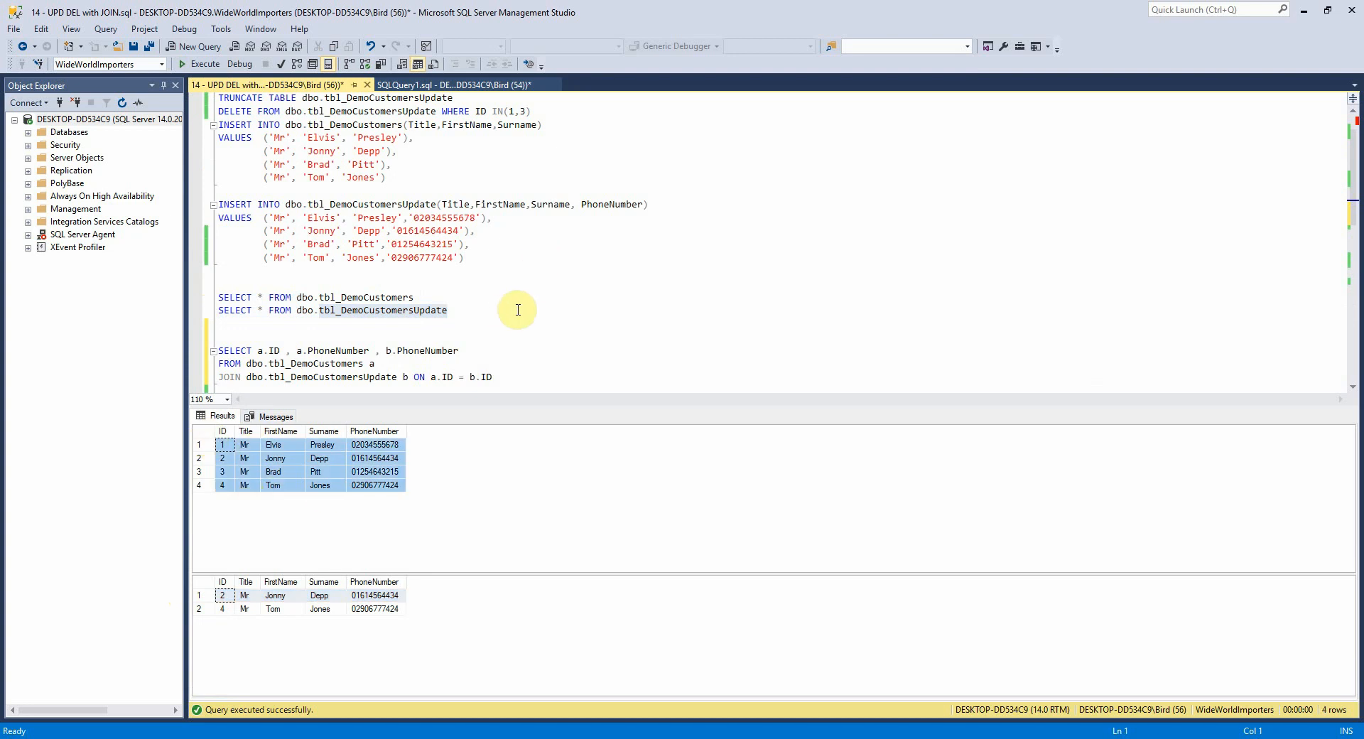
{"action": "scroll", "scroll_direction": "down", "scroll_amount": 3}
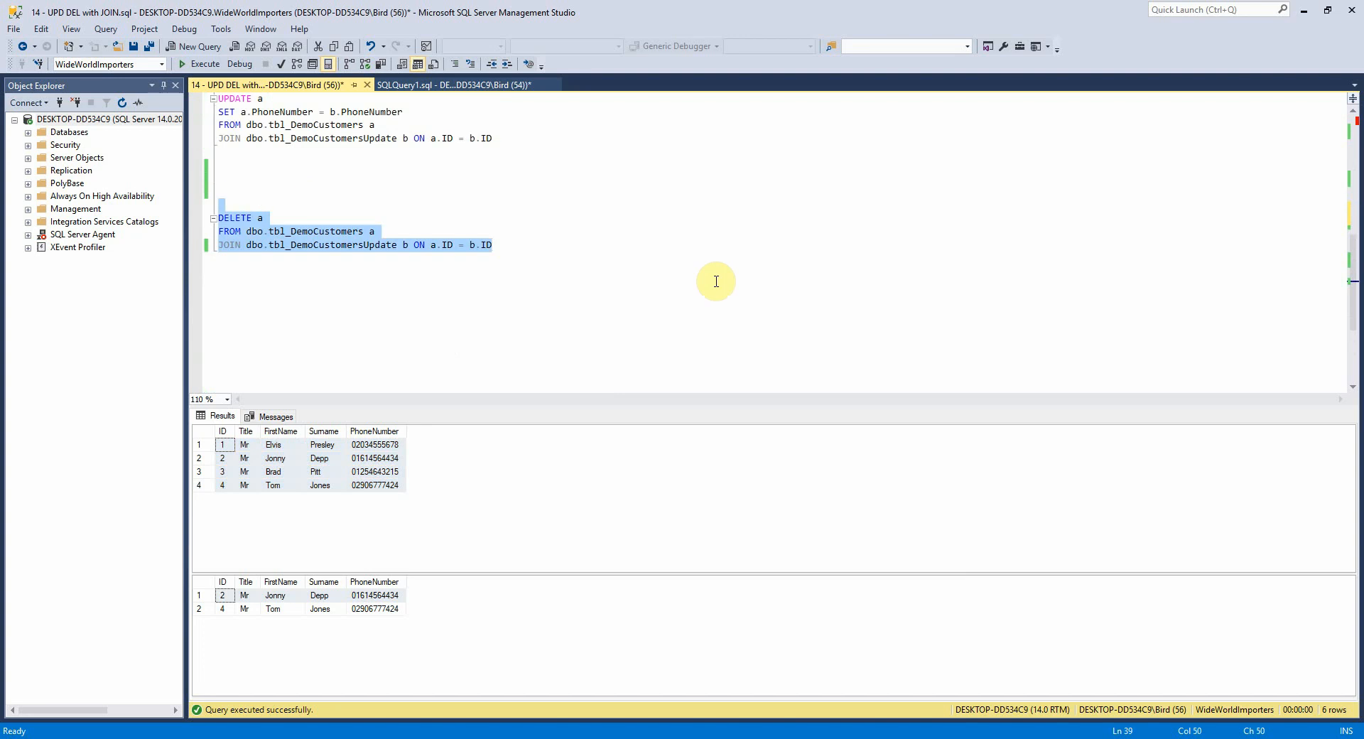
{"action": "mouse_move", "coordinate": [731, 270]}
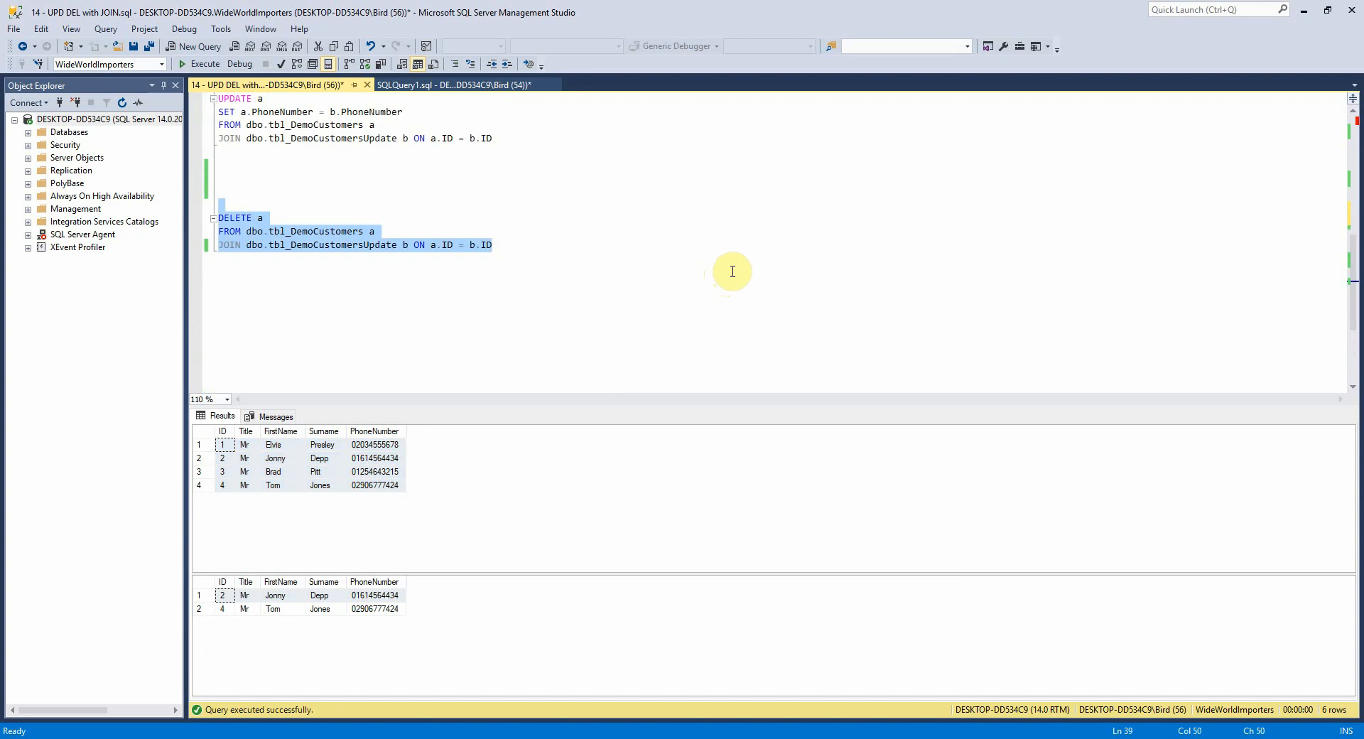
{"action": "mouse_move", "coordinate": [632, 200]}
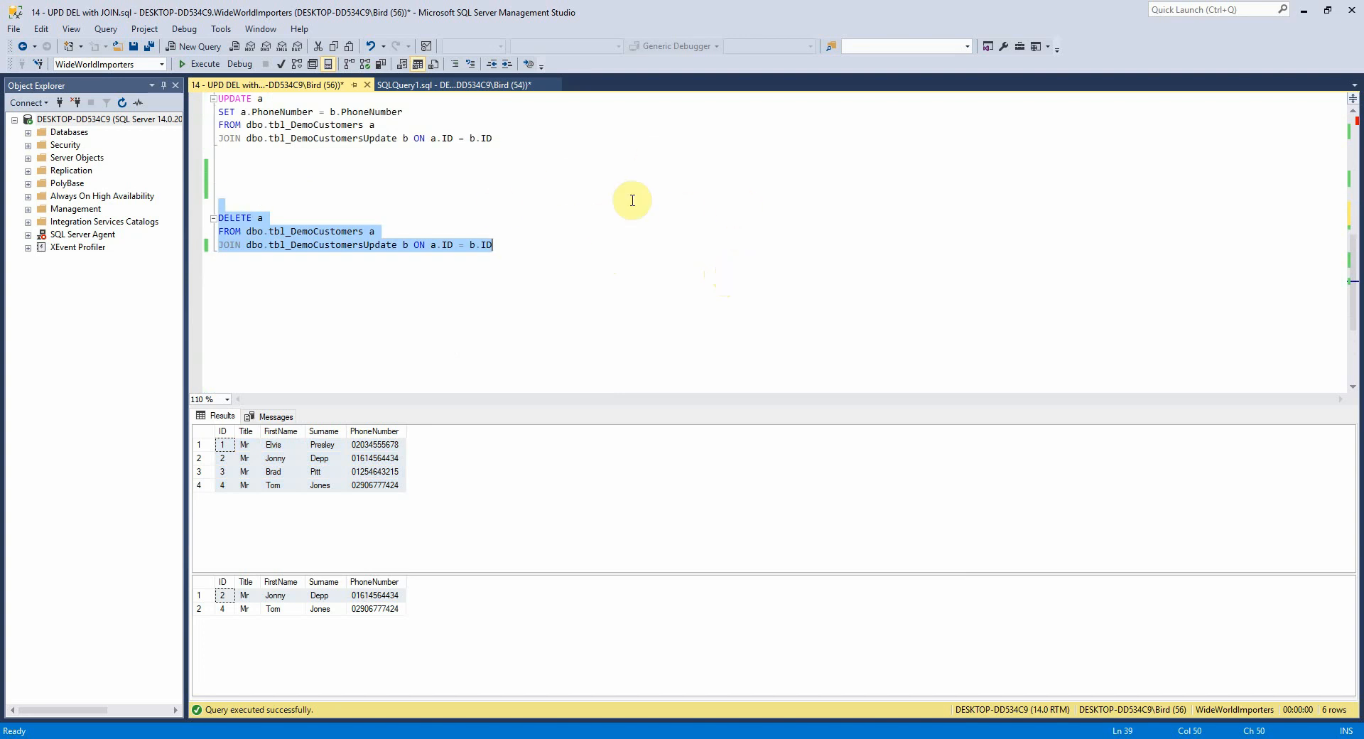
{"action": "mouse_move", "coordinate": [195, 153]}
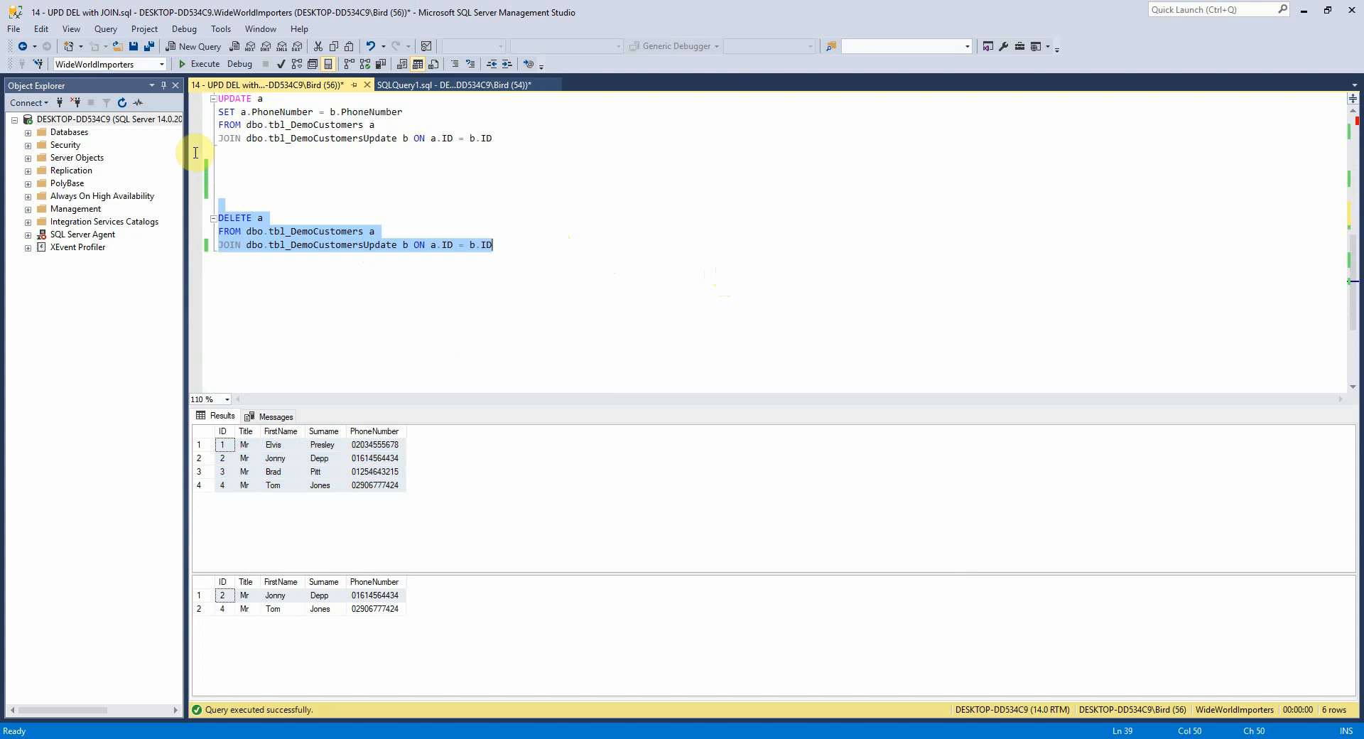
{"action": "mouse_move", "coordinate": [208, 196]}
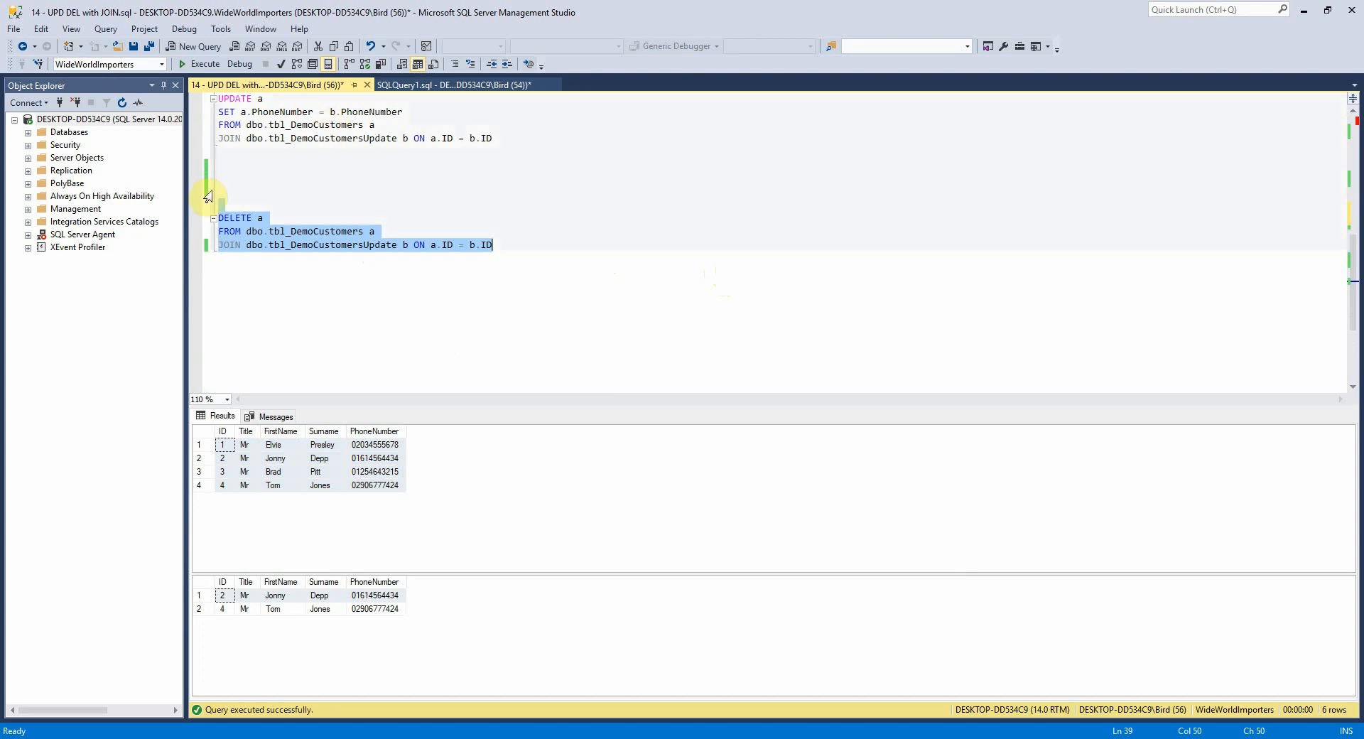
{"action": "mouse_move", "coordinate": [444, 196]}
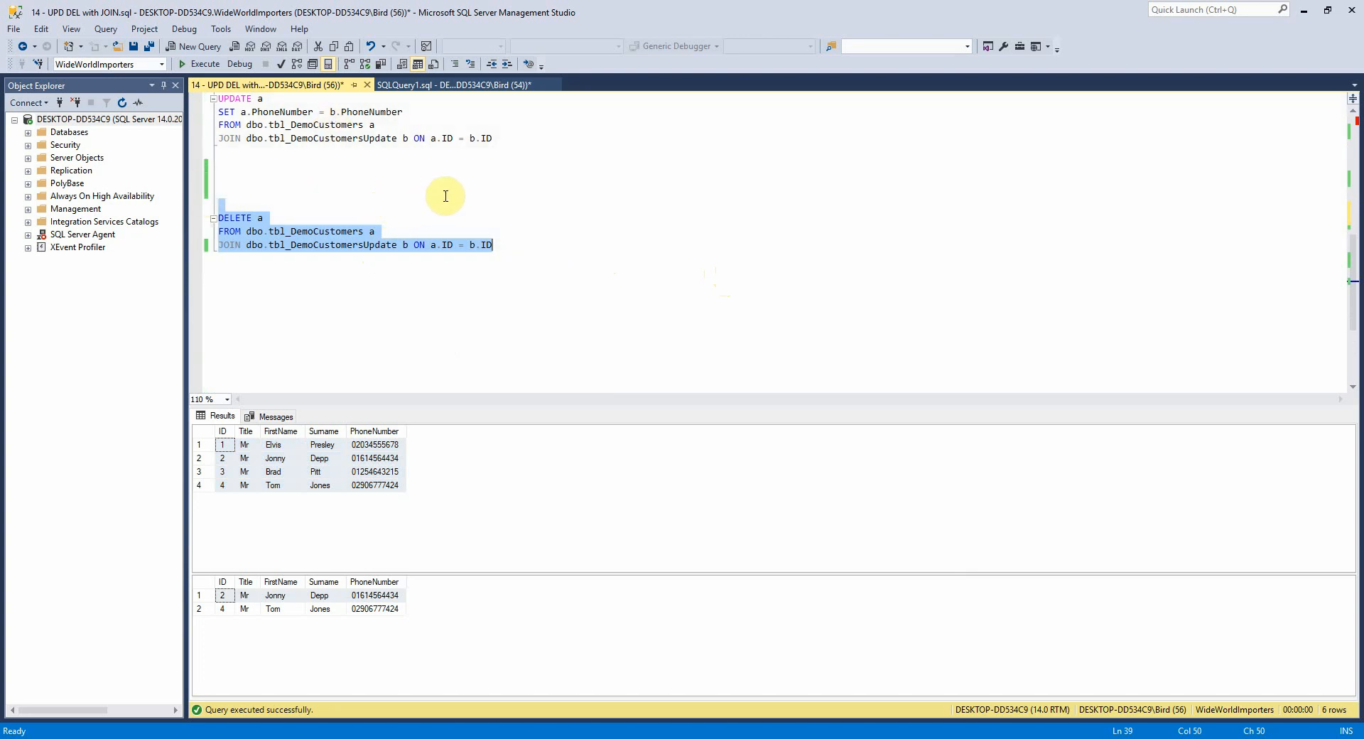
{"action": "mouse_move", "coordinate": [274, 139]}
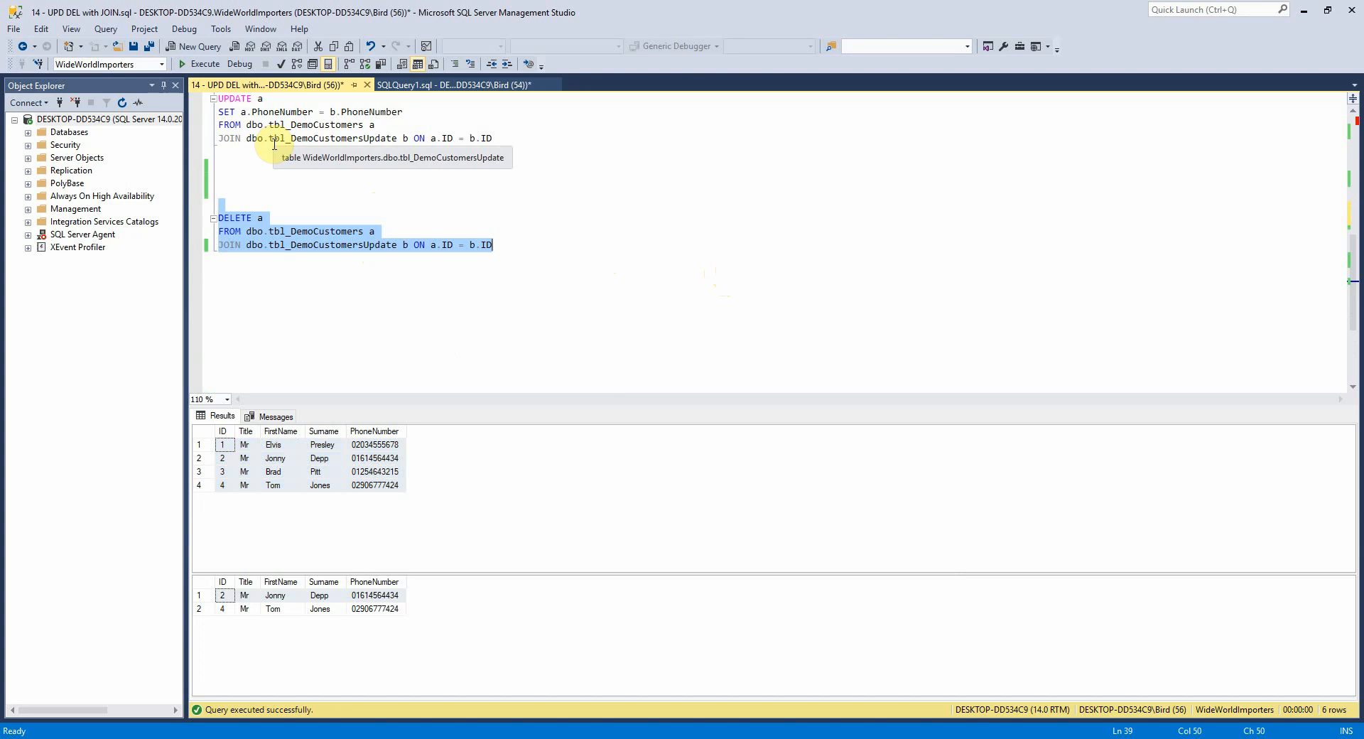
{"action": "mouse_move", "coordinate": [636, 295]}
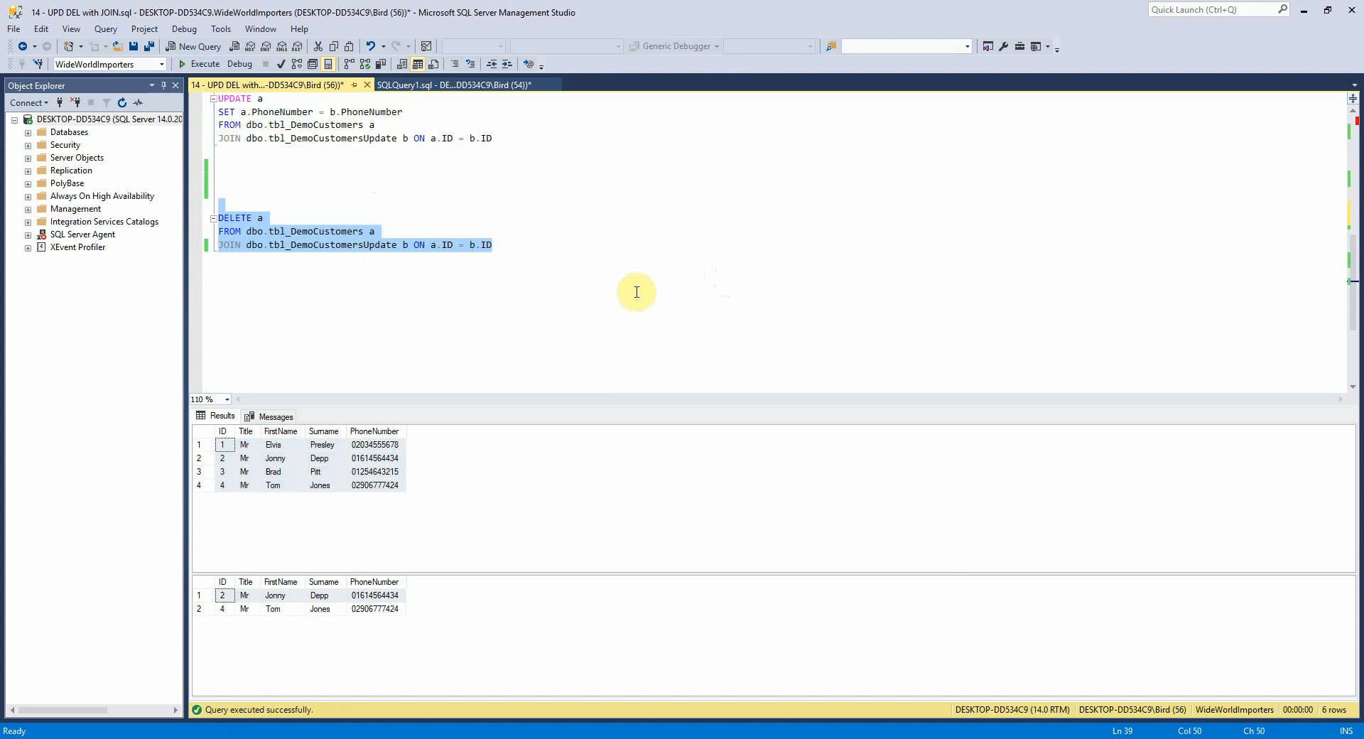
Step: Run DELETE a FROM tbl_DemoCustomers a JOIN tbl_DemoCustomersUpdate b ON a.ID = b.ID, removing two rows
{"action": "left_click", "coordinate": [204, 64]}
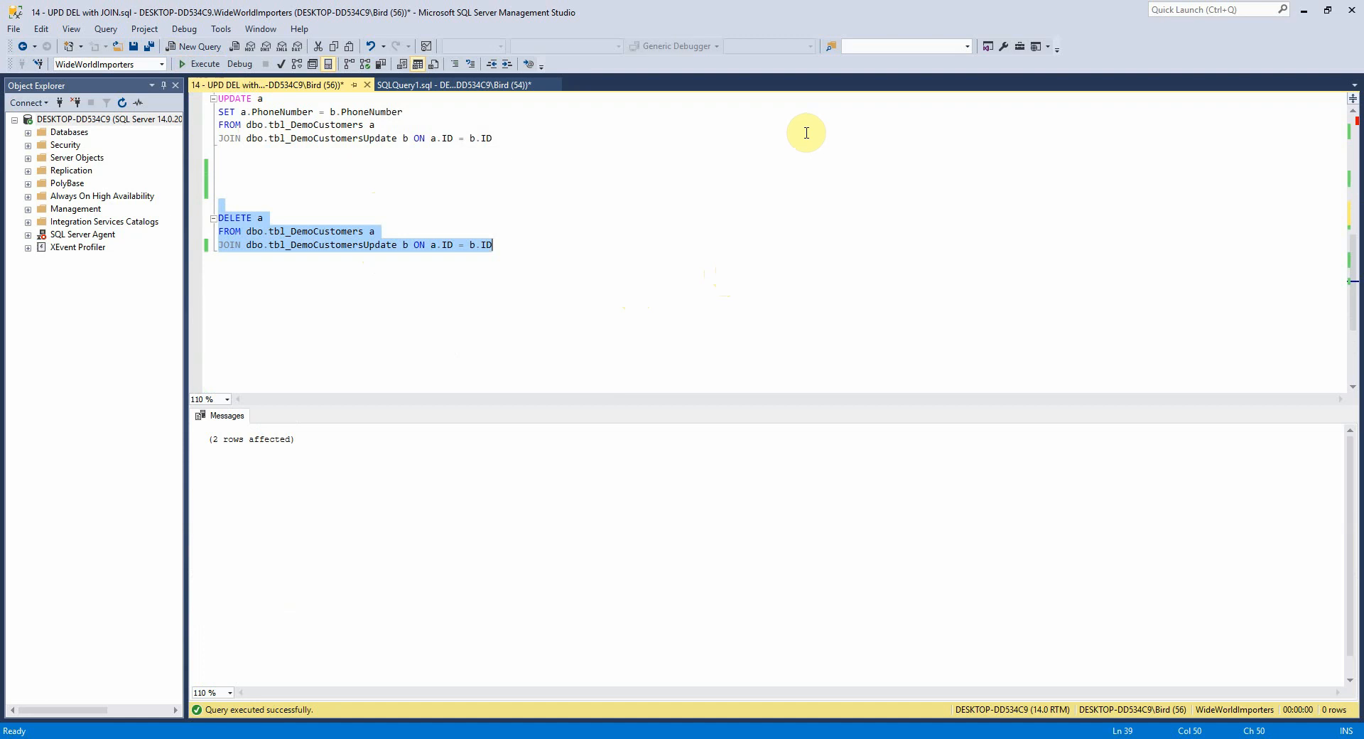
Step: Rerun both SELECT * queries showing only Elvis Presley and Brad Pitt left in tbl_DemoCustomers
{"action": "scroll", "scroll_direction": "up", "scroll_amount": 3}
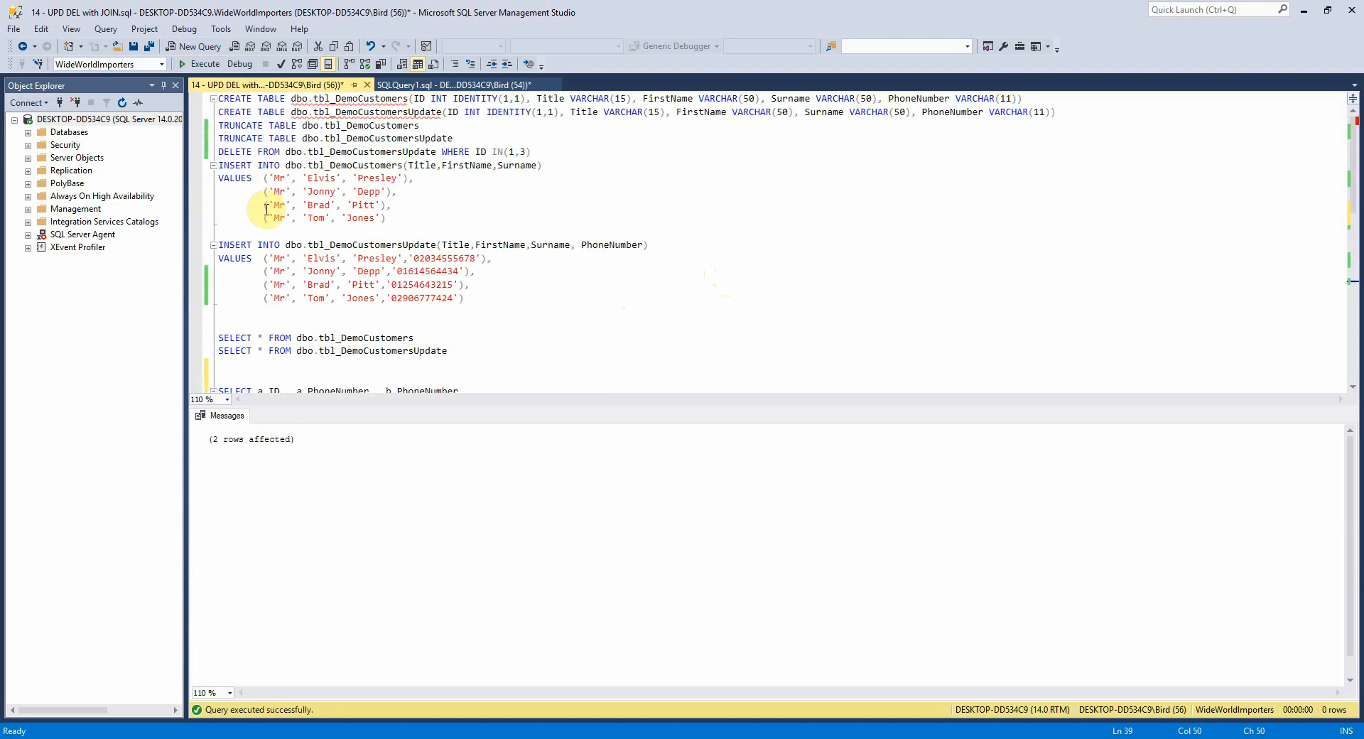
{"action": "left_click", "coordinate": [203, 64]}
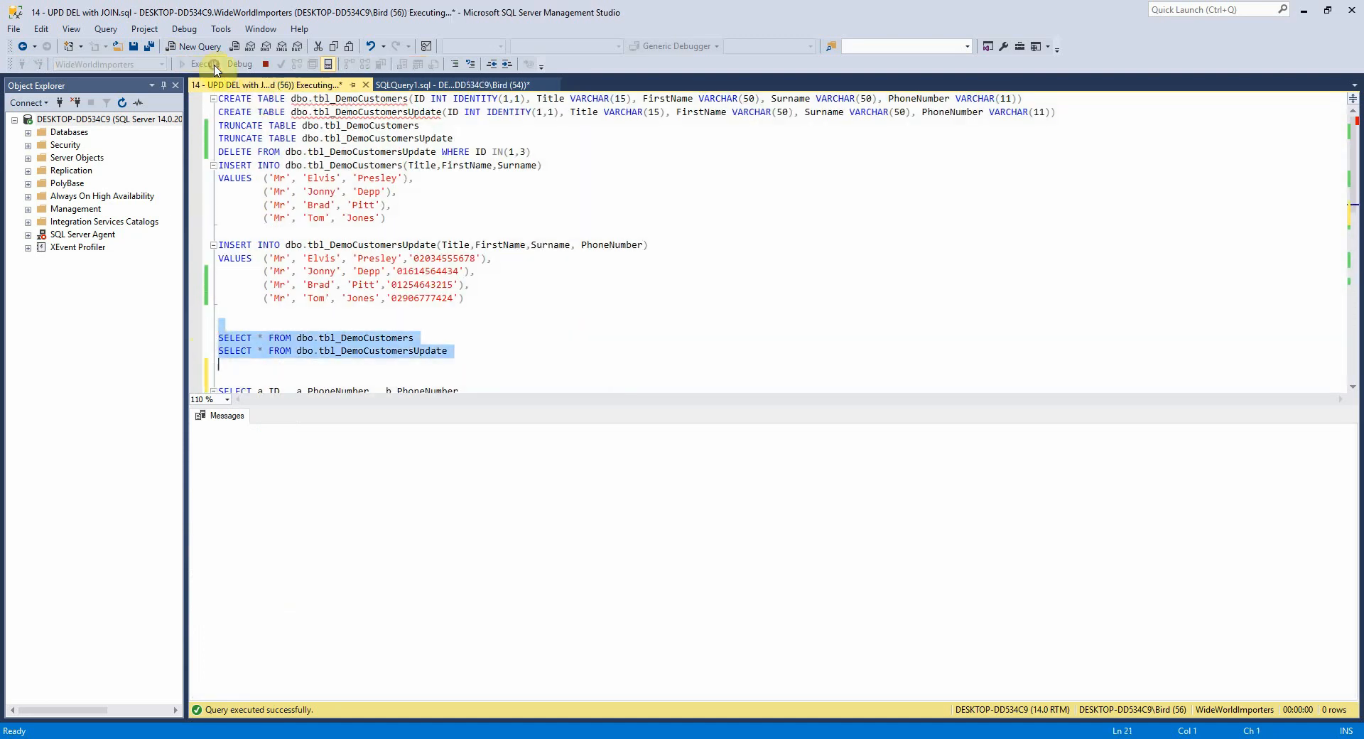
{"action": "left_click", "coordinate": [205, 64]}
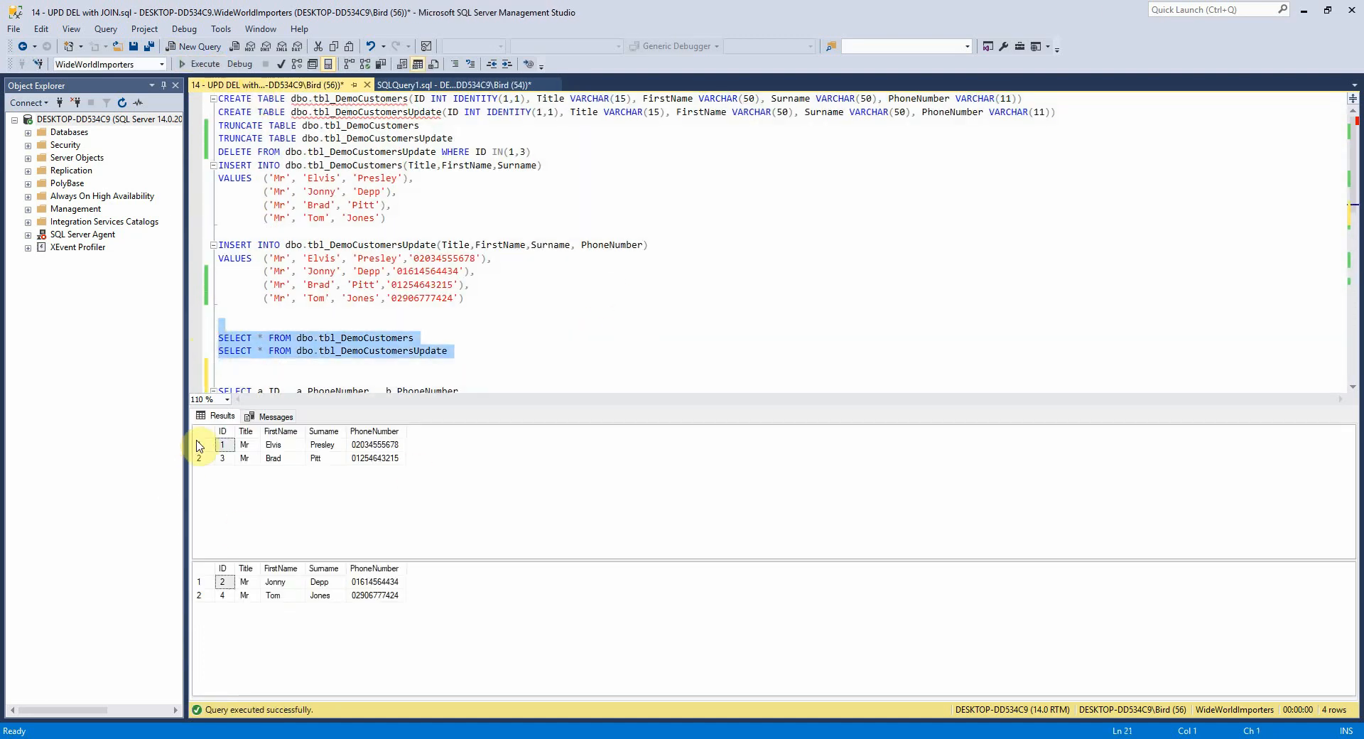